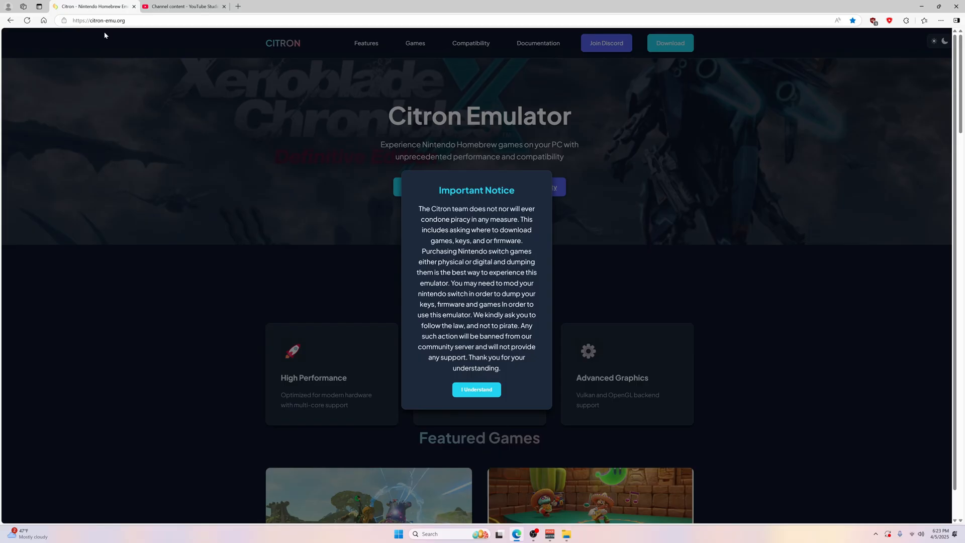
mouse_move(221, 72)
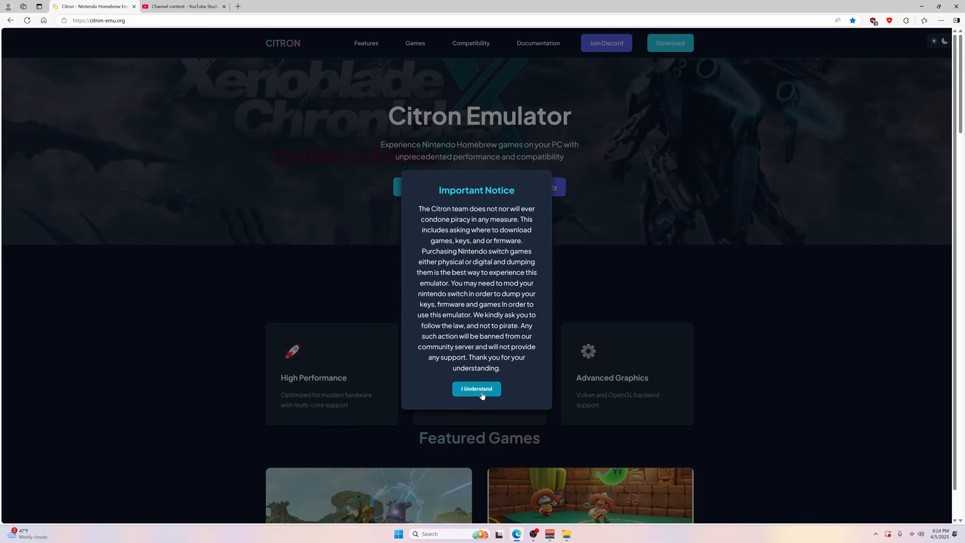
Acknowledge the Important Notice with 'I Understand' on the Citron homepage.
click(477, 388)
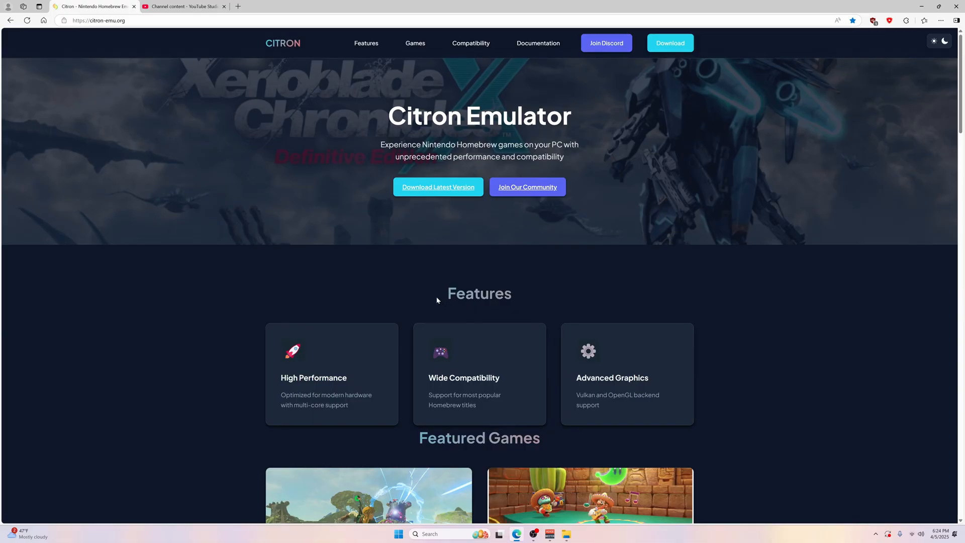
mouse_move(451, 254)
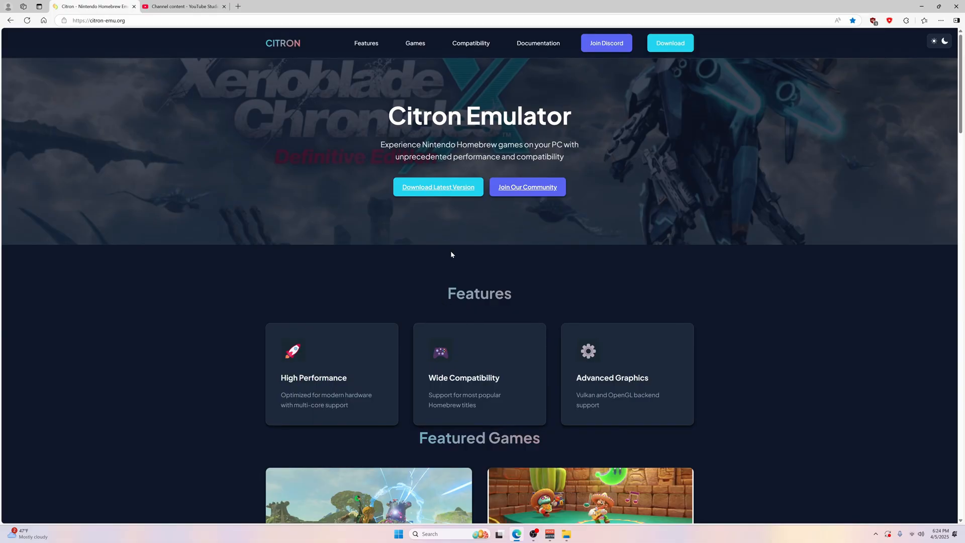
mouse_move(447, 231)
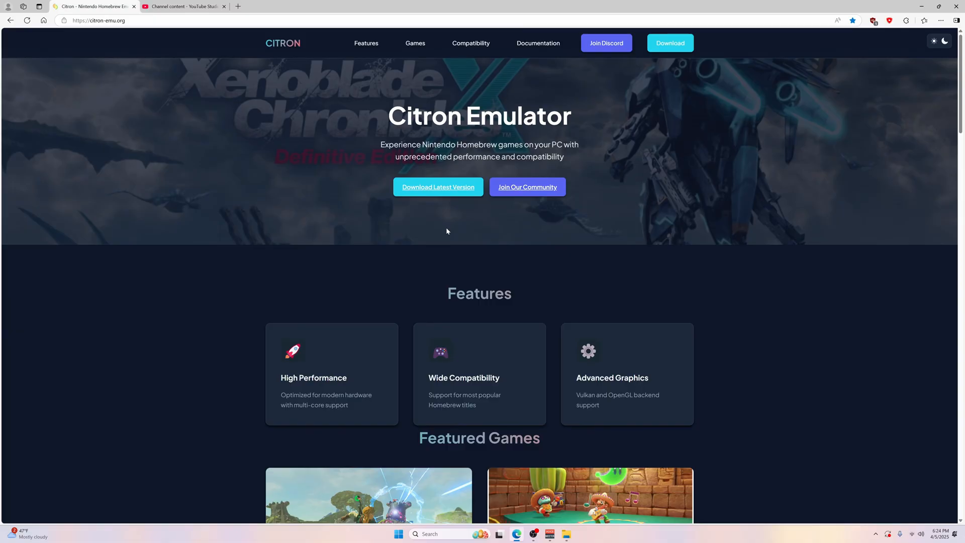
mouse_move(436, 223)
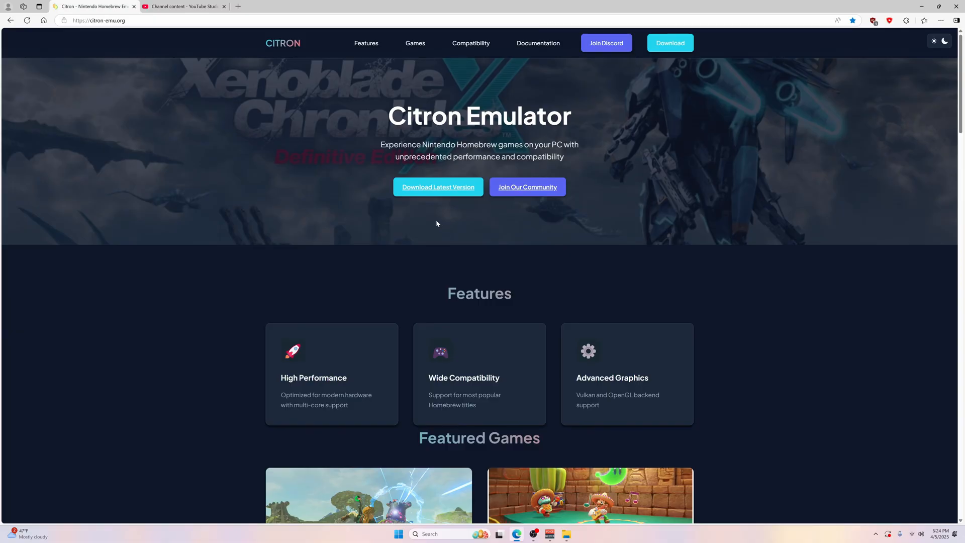
mouse_move(466, 229)
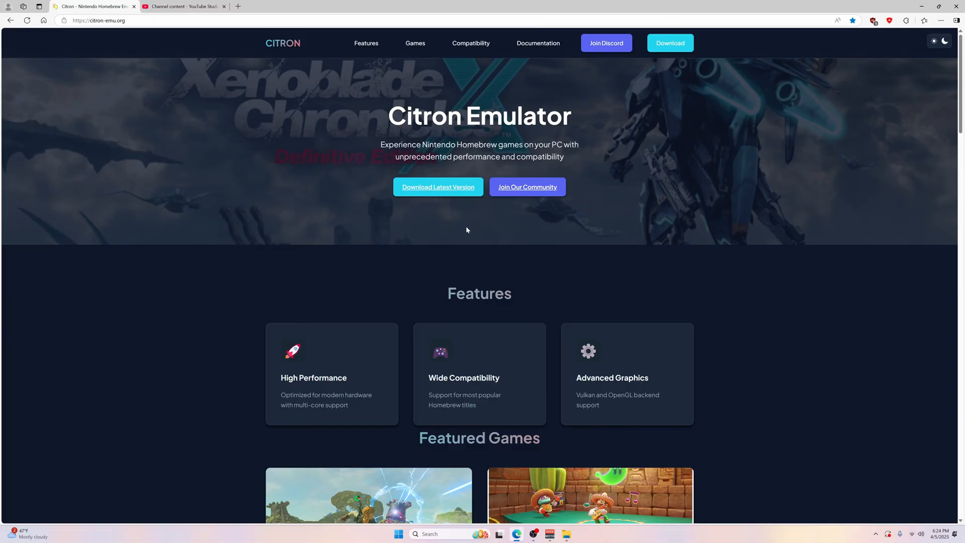
mouse_move(465, 229)
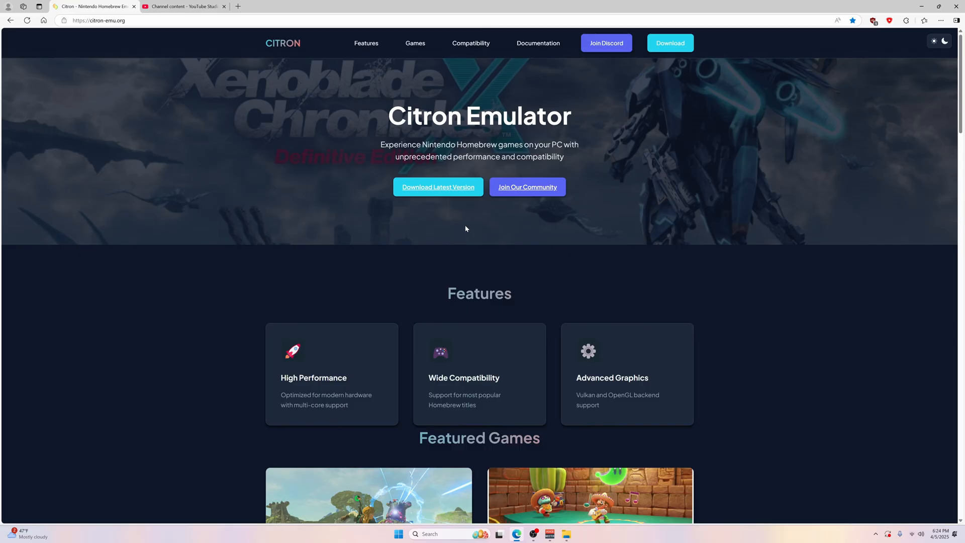
mouse_move(444, 219)
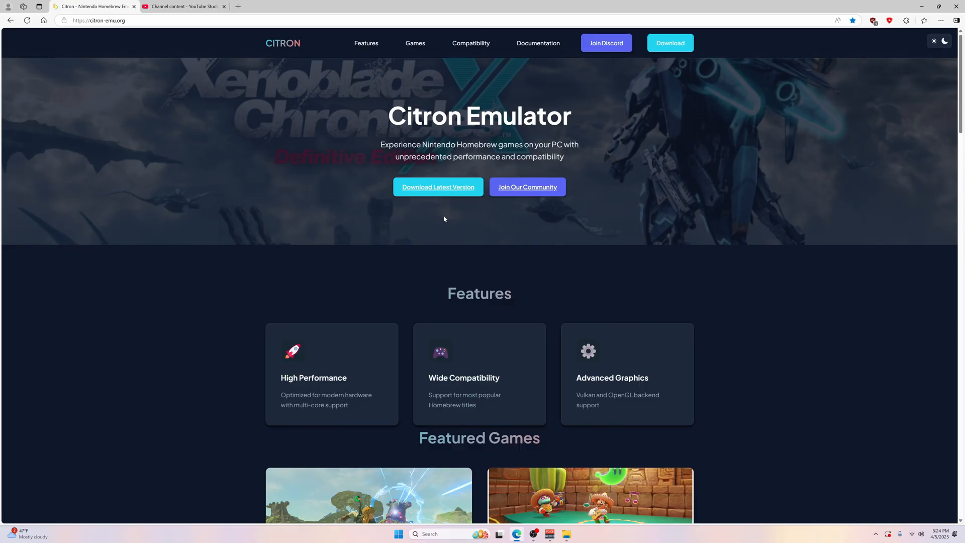
mouse_move(429, 213)
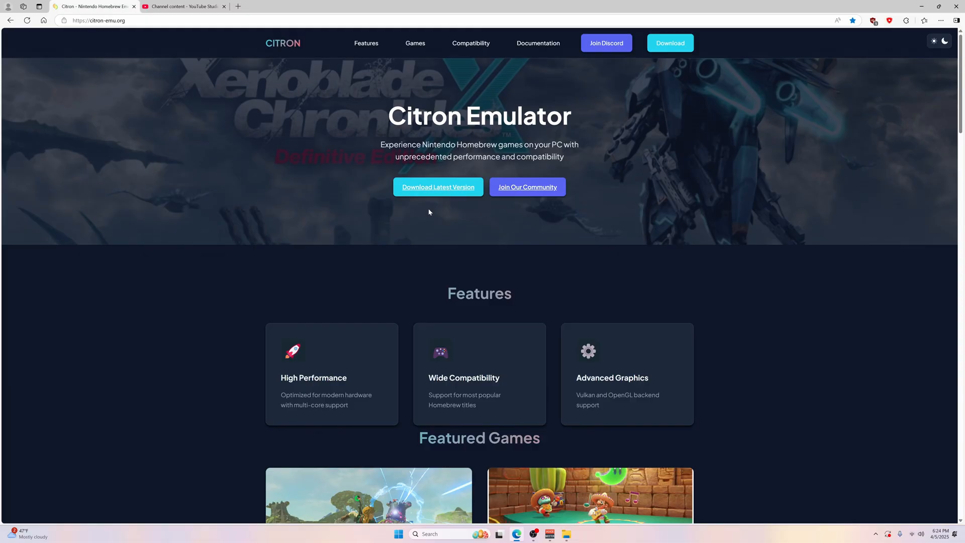
mouse_move(438, 189)
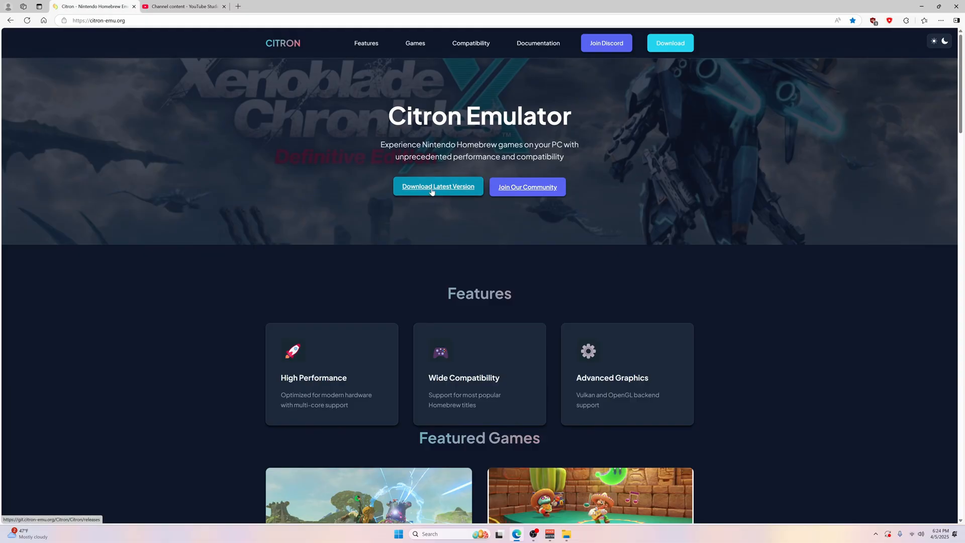
Go to the latest release and download Citron-Windows-Canary-Refresh_0.6.1.zip.
click(437, 187)
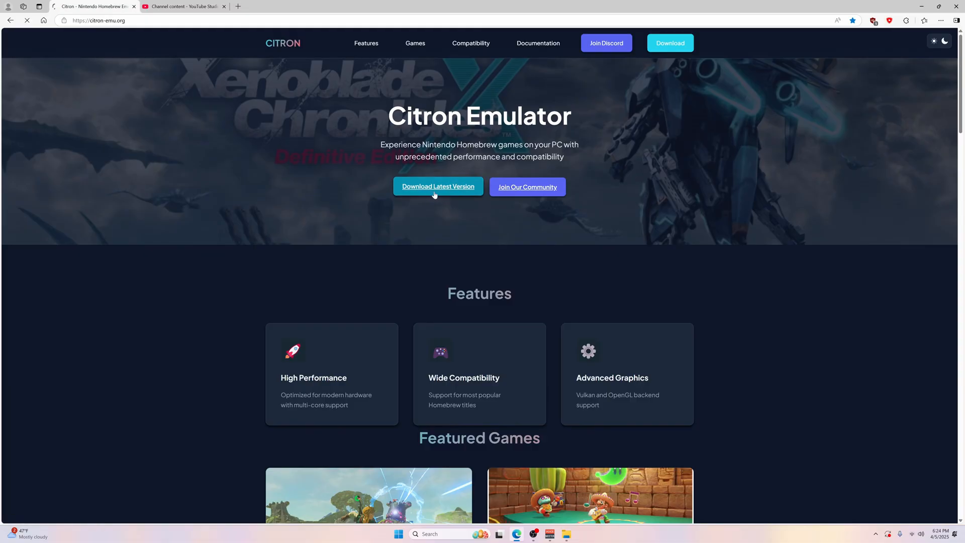
click(437, 187)
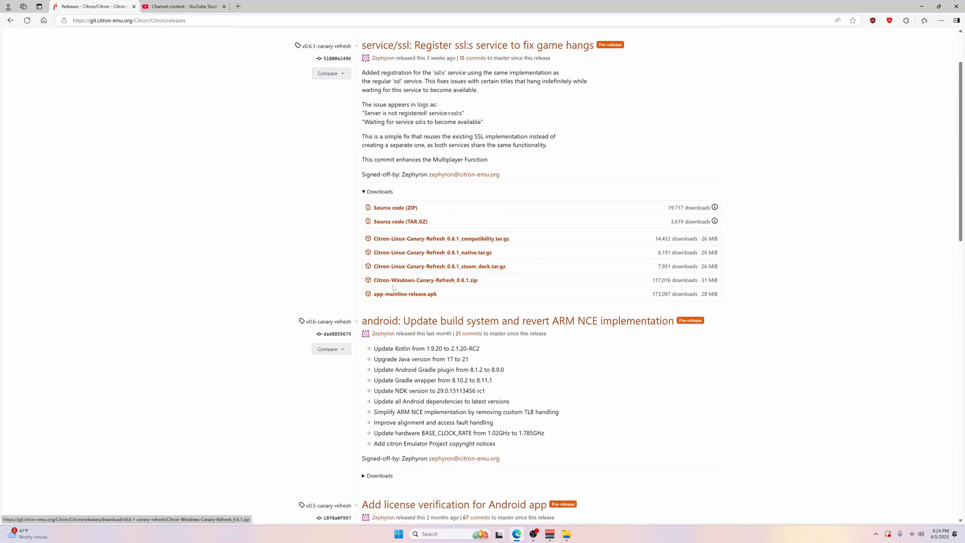
mouse_move(425, 284)
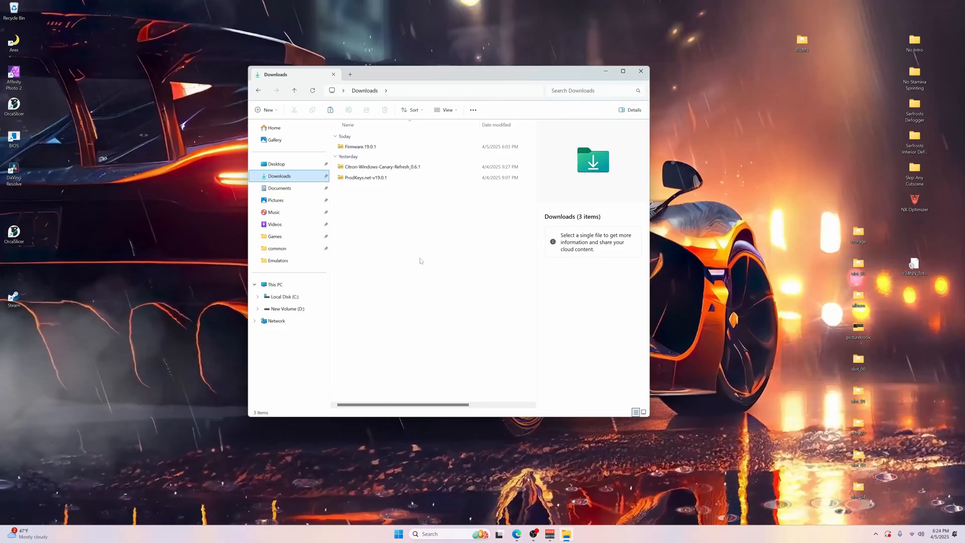
Extract the Firmware.19.0.1 archive, then the Citron archive, in Downloads.
click(361, 146)
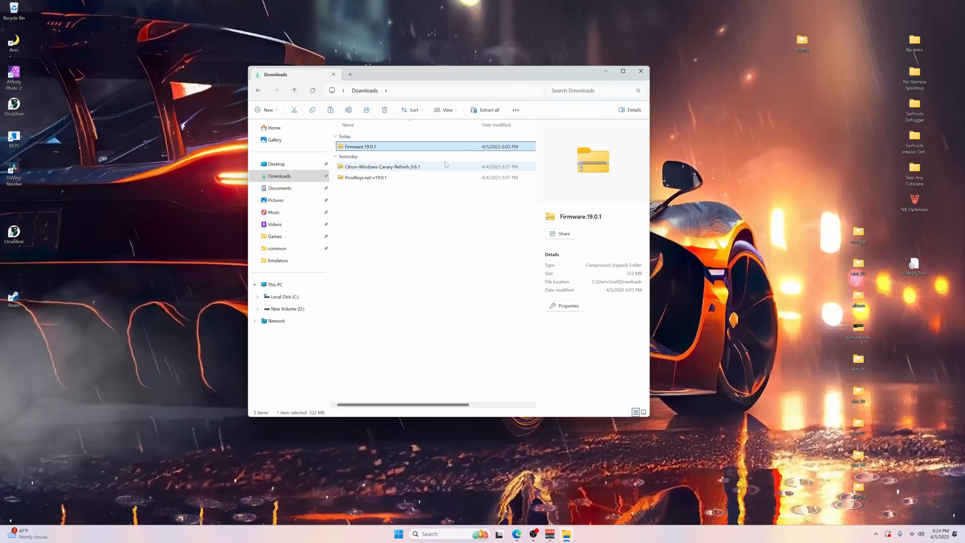
click(489, 110)
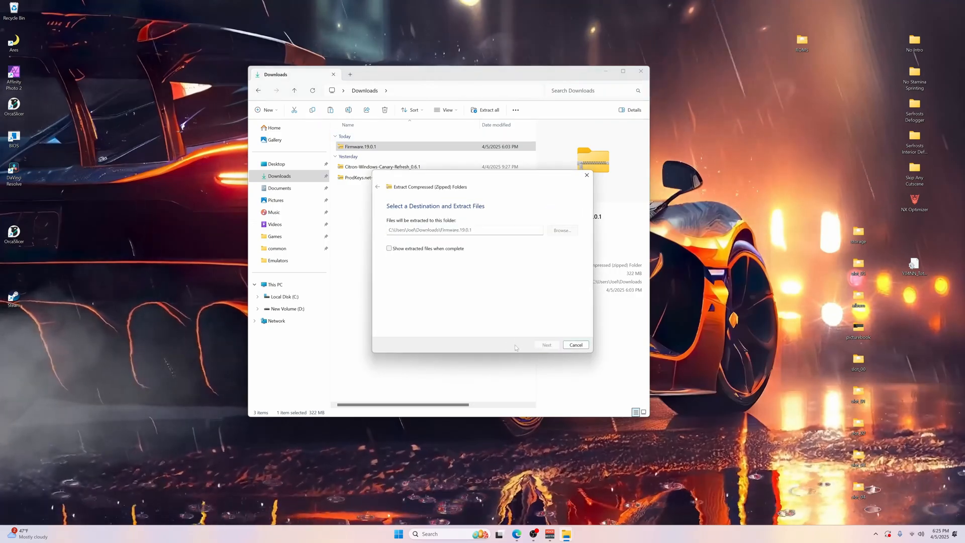
click(575, 345)
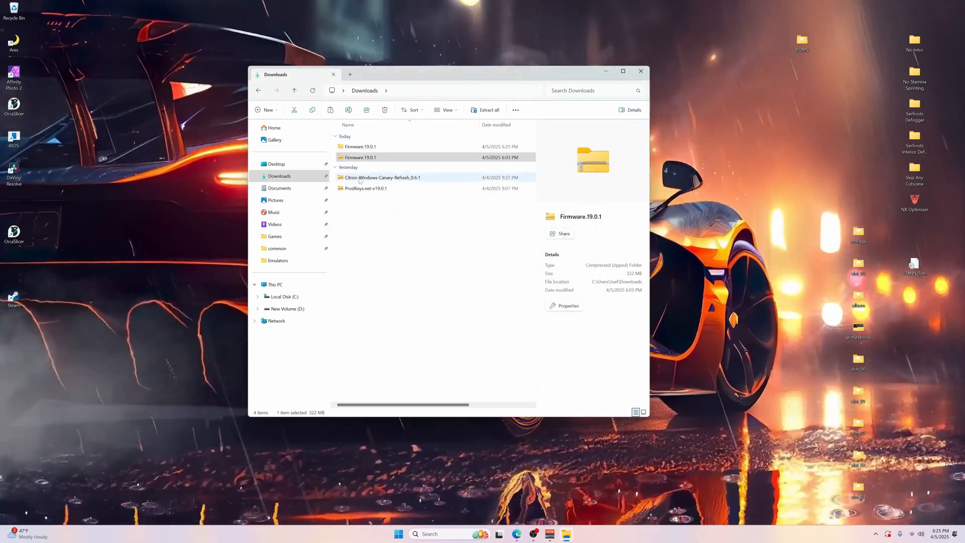
click(366, 199)
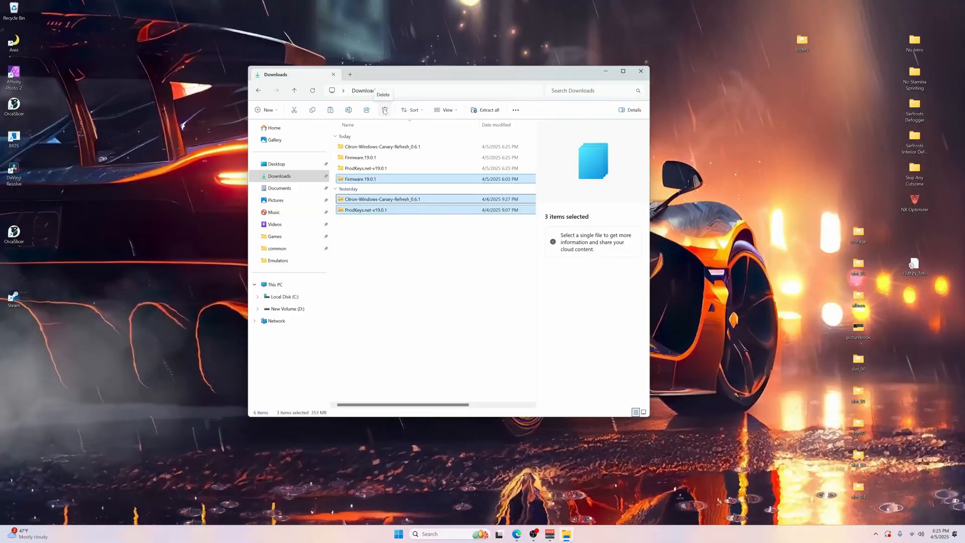
Delete the three leftover zip archives from Downloads.
click(385, 109)
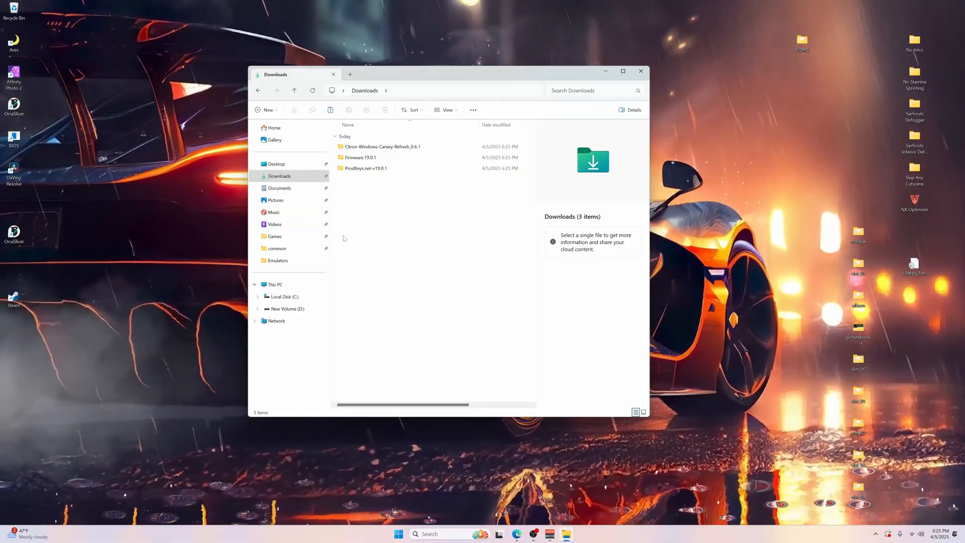
click(382, 147)
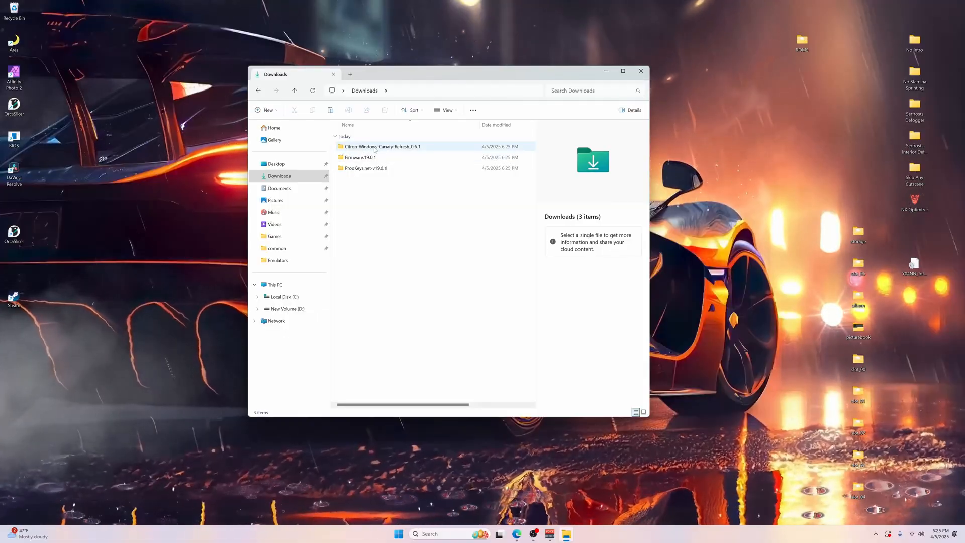
Move the extracted Citron-0.6.1 folder into Documents.
double_click(382, 147)
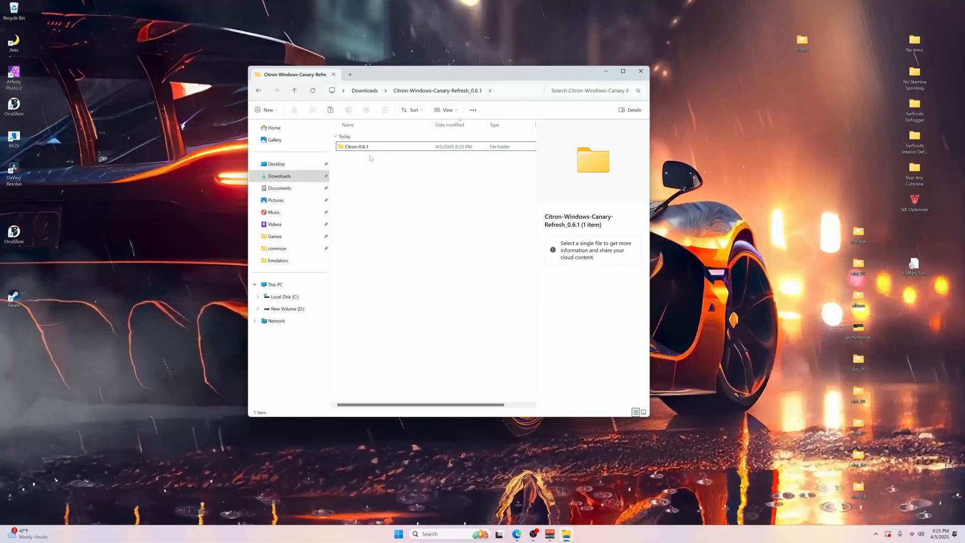
click(356, 146)
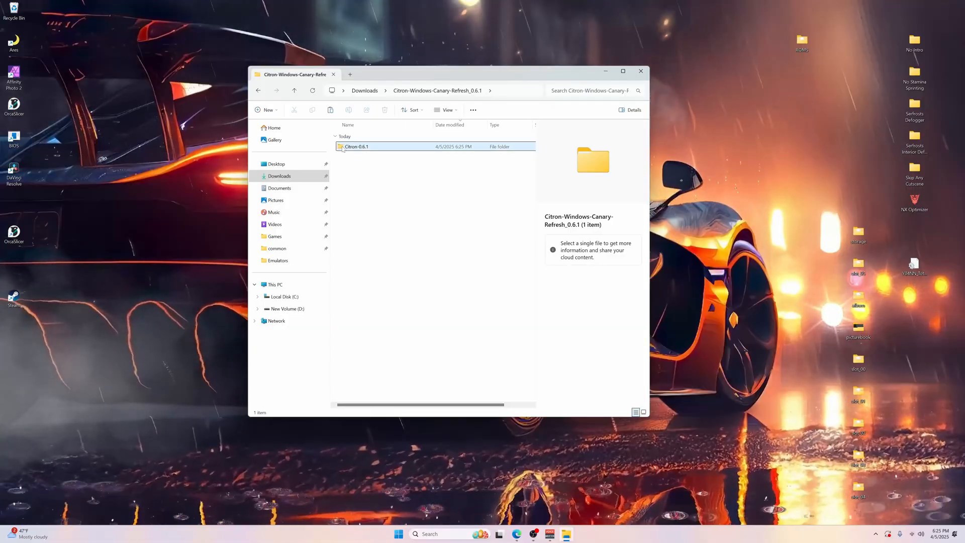
mouse_move(357, 147)
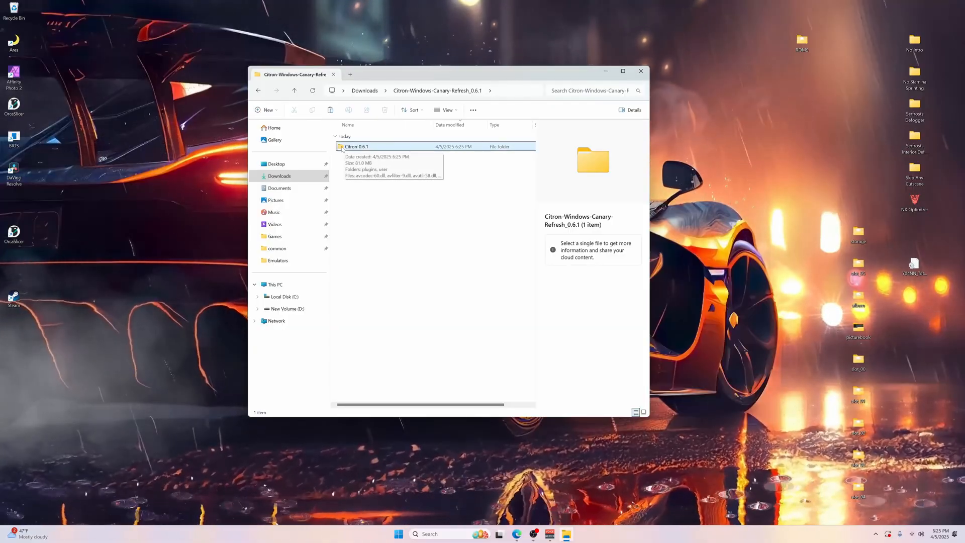
drag(356, 146, 286, 188)
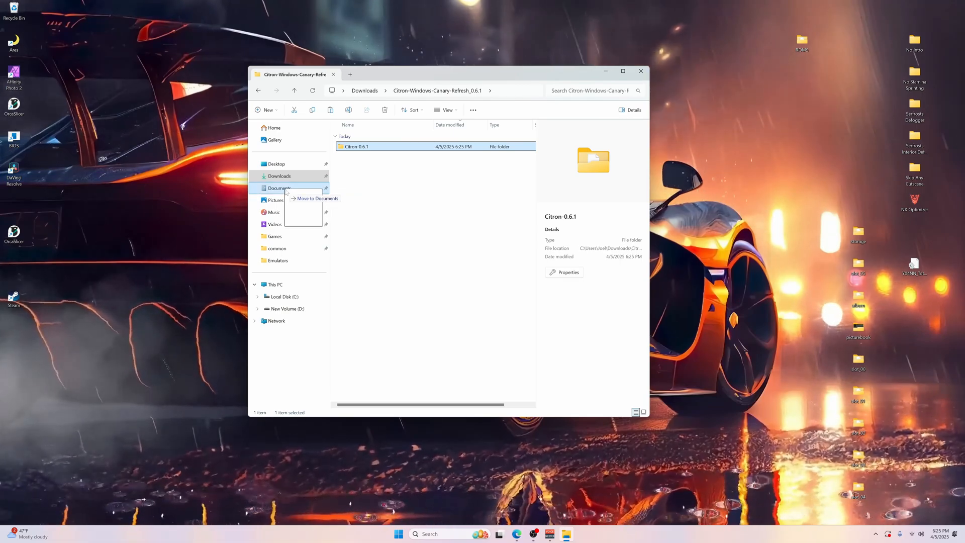
click(279, 188)
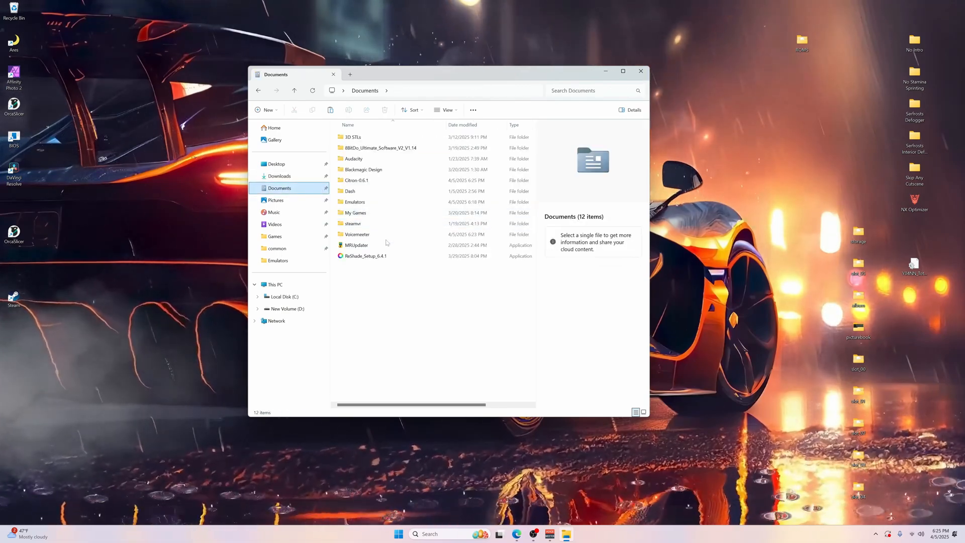
click(355, 201)
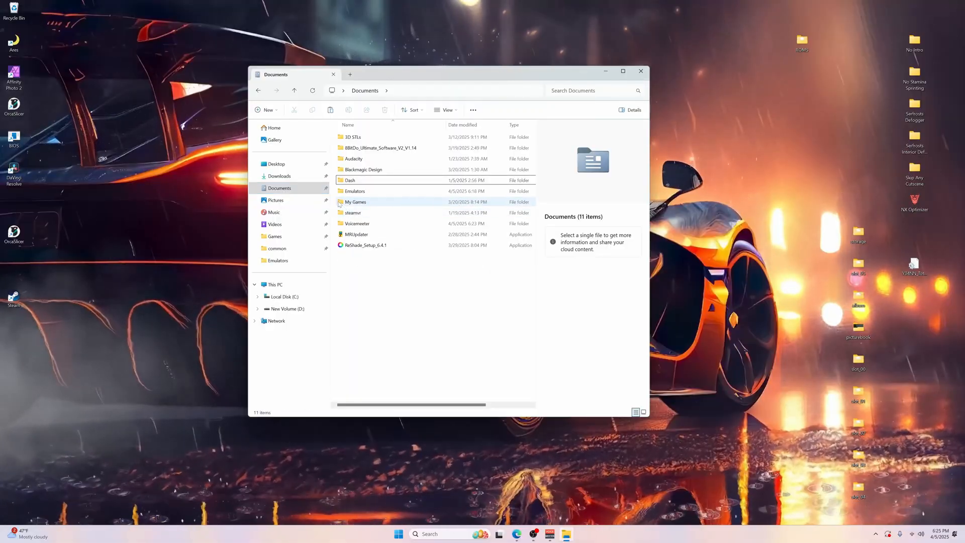
Place Citron-0.6.1 inside Documents\Emulators and create a desktop shortcut for citron.exe.
double_click(355, 191)
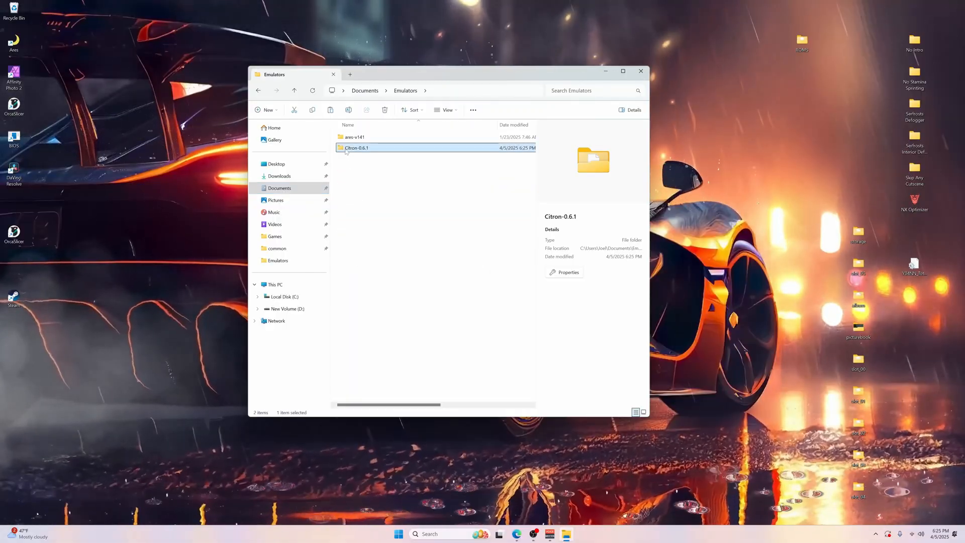
double_click(356, 147)
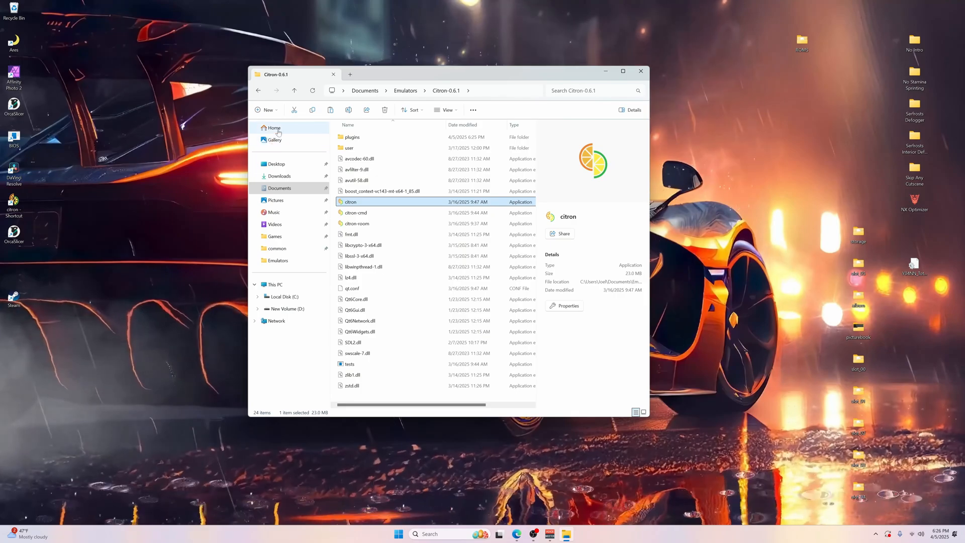
Browse the ROMS folder containing the DLC and Updates folders and the Zelda NSP.
click(267, 110)
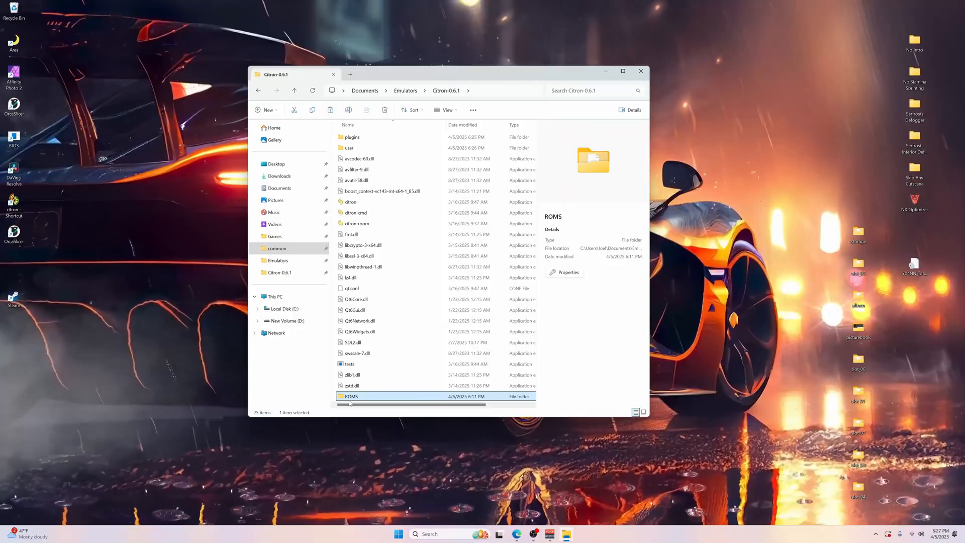
double_click(351, 396)
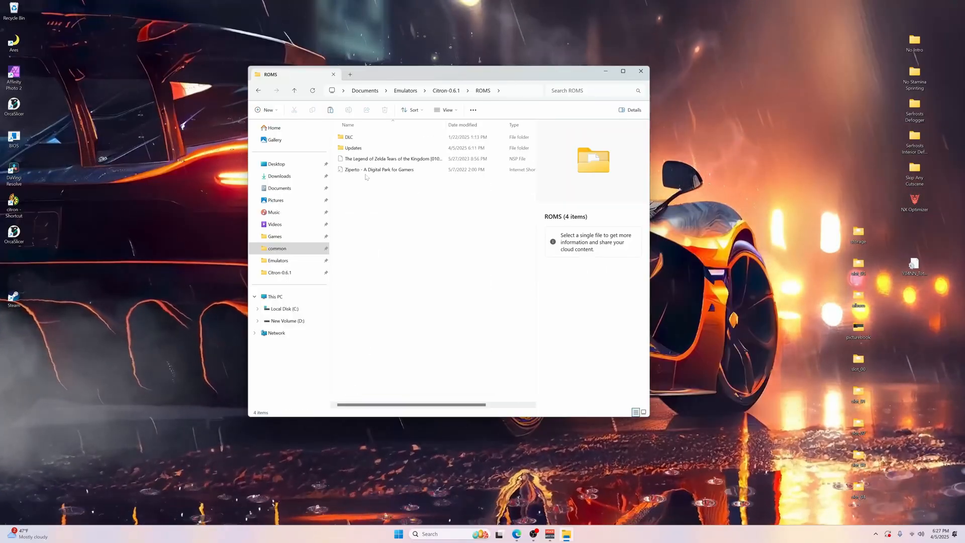
click(349, 137)
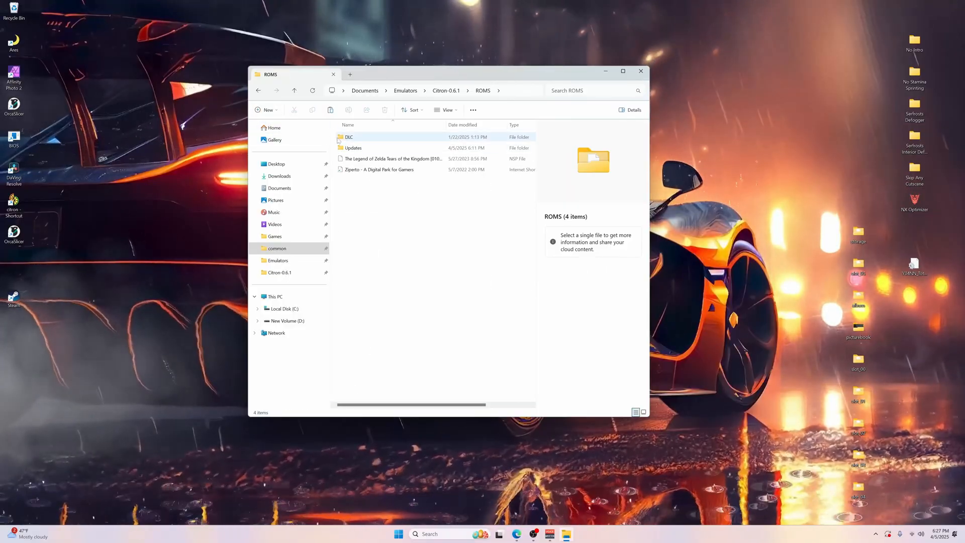
click(353, 147)
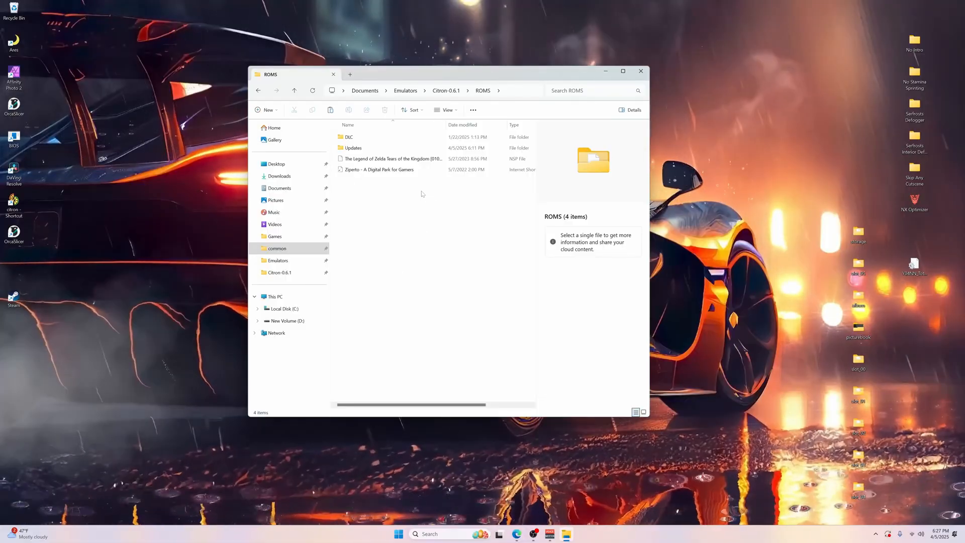
click(640, 72)
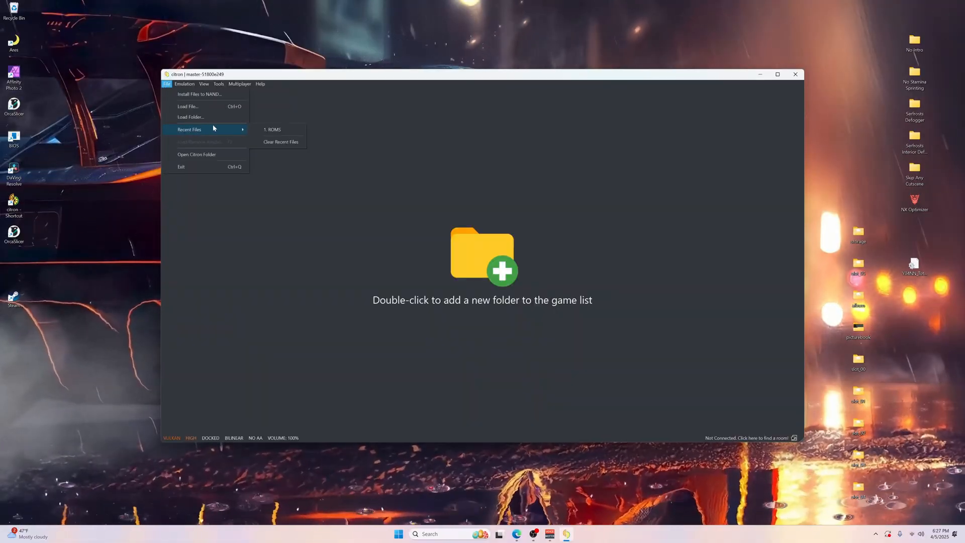
Open Citron's user data folder and its empty keys folder.
click(196, 154)
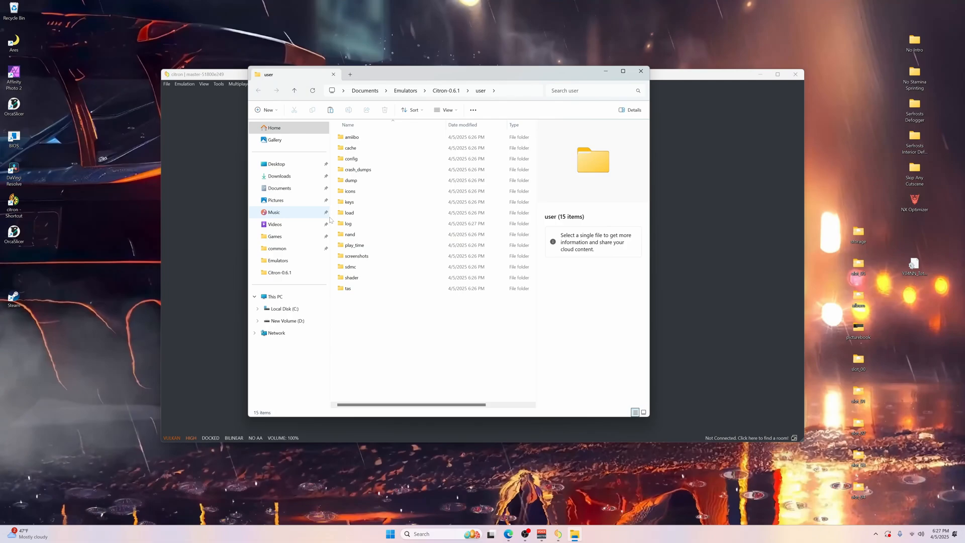
mouse_move(350, 202)
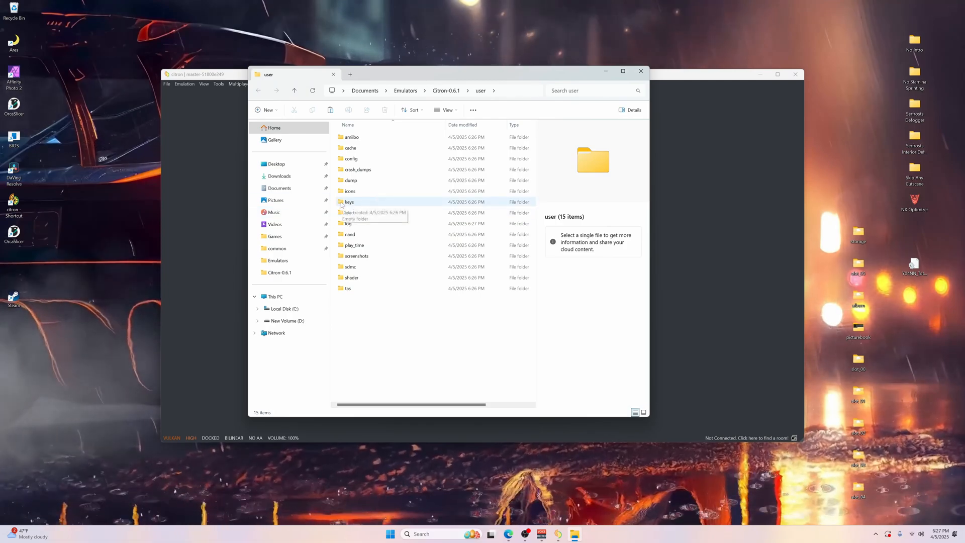
double_click(349, 202)
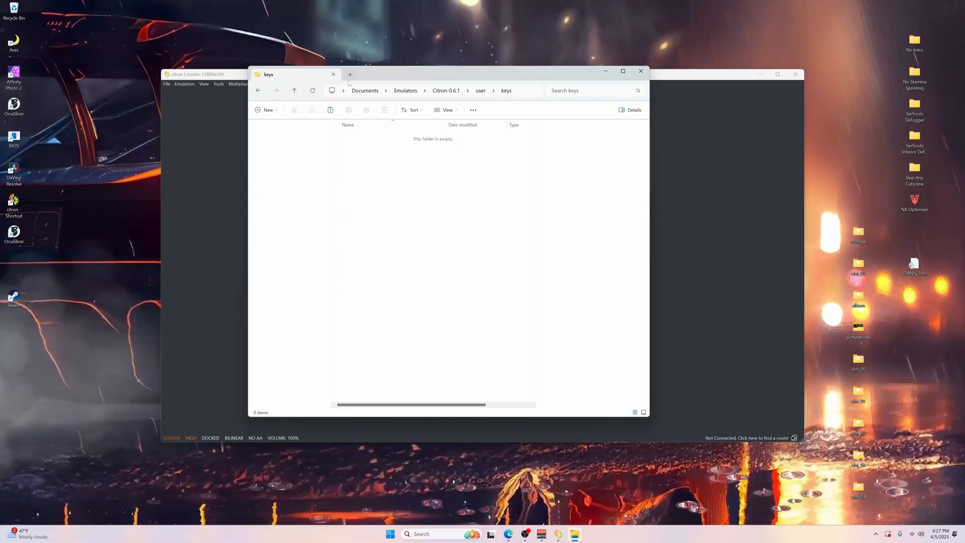
In a second tab, browse into the downloaded ProdKeys.net-v19.0.1 folder.
click(350, 74)
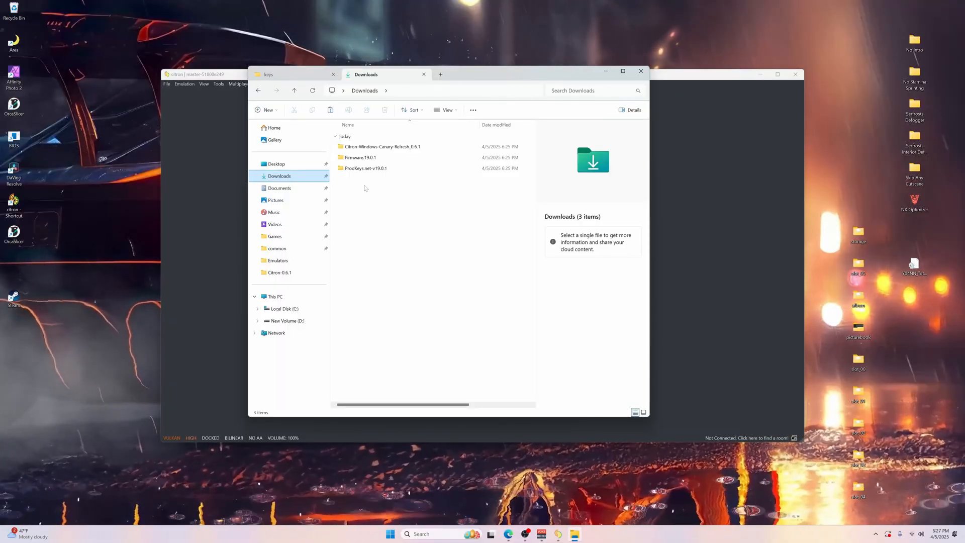
double_click(366, 168)
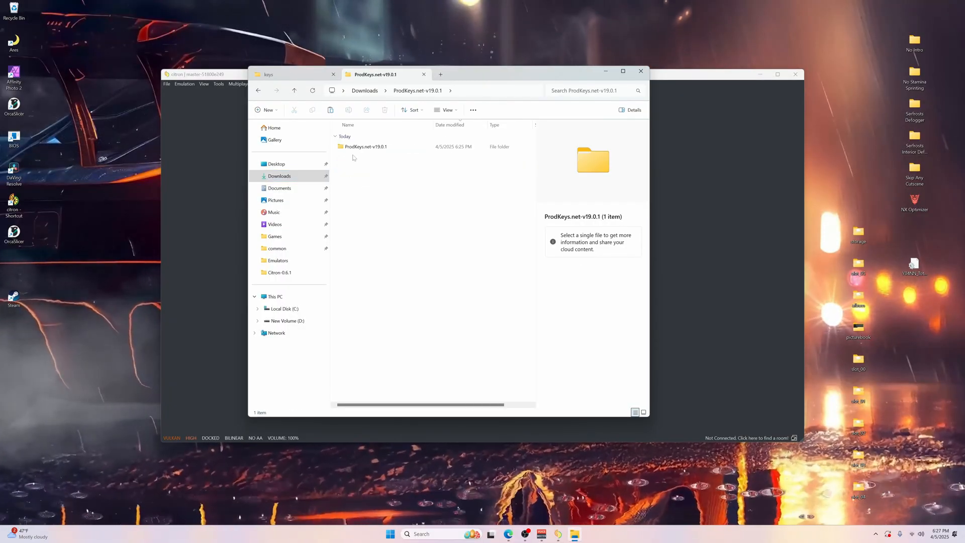
double_click(366, 147)
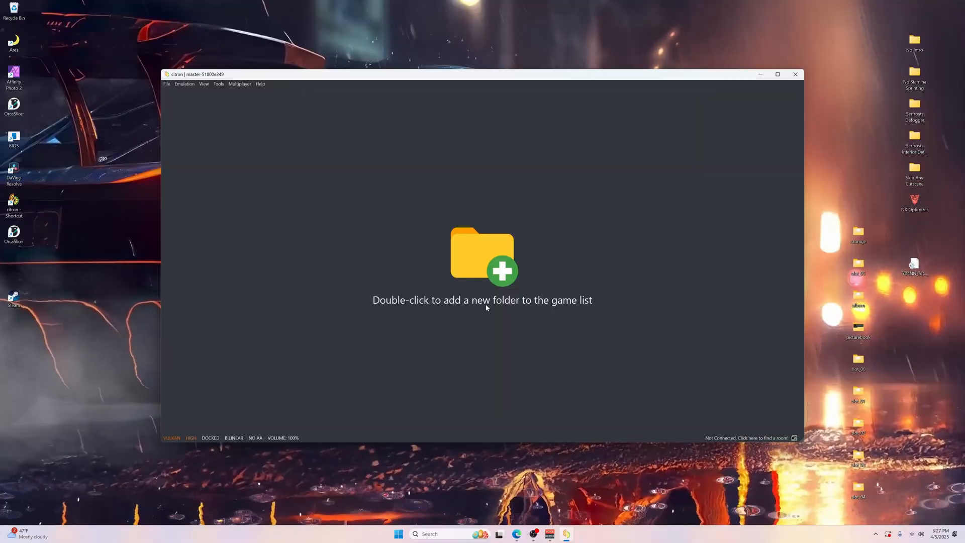
Add Citron-0.6.1\ROMS as a game directory in the game list.
double_click(481, 256)
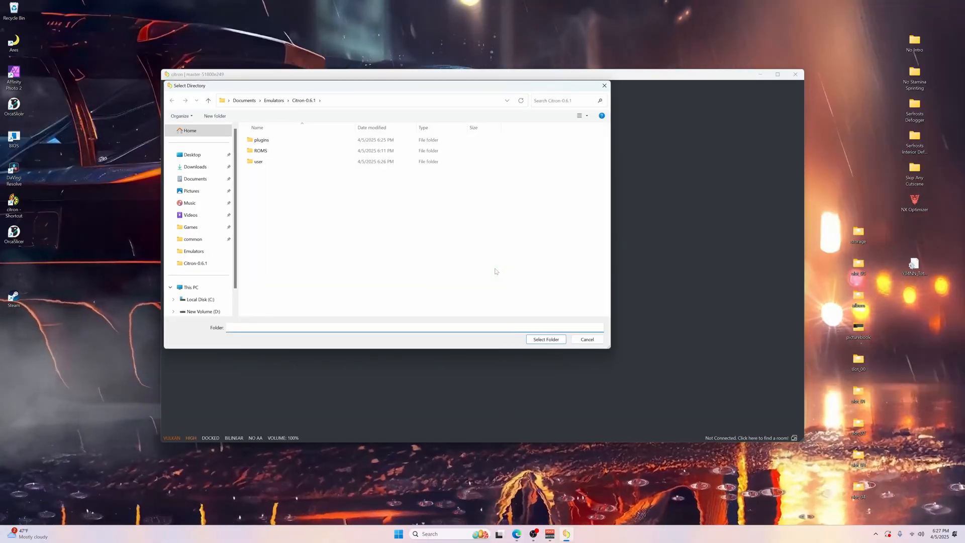
click(260, 150)
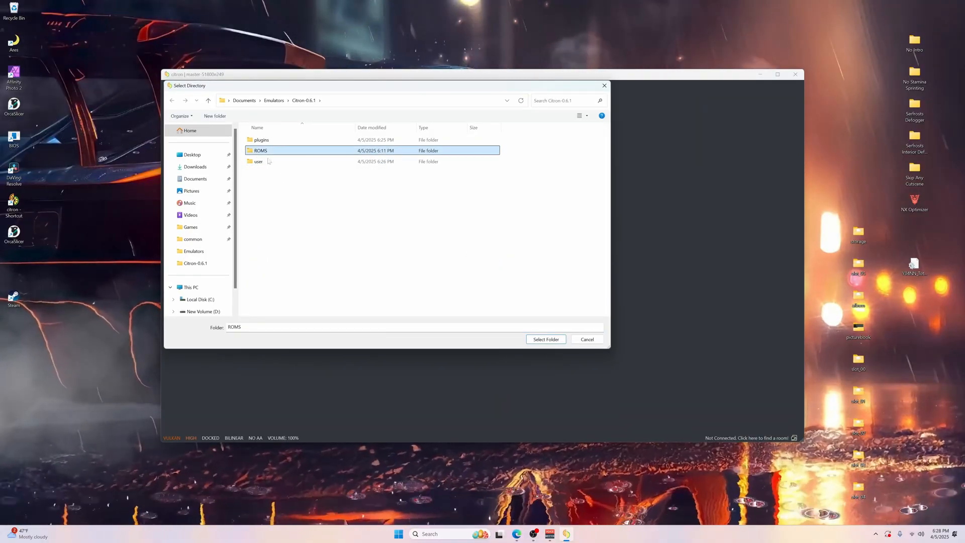
click(545, 339)
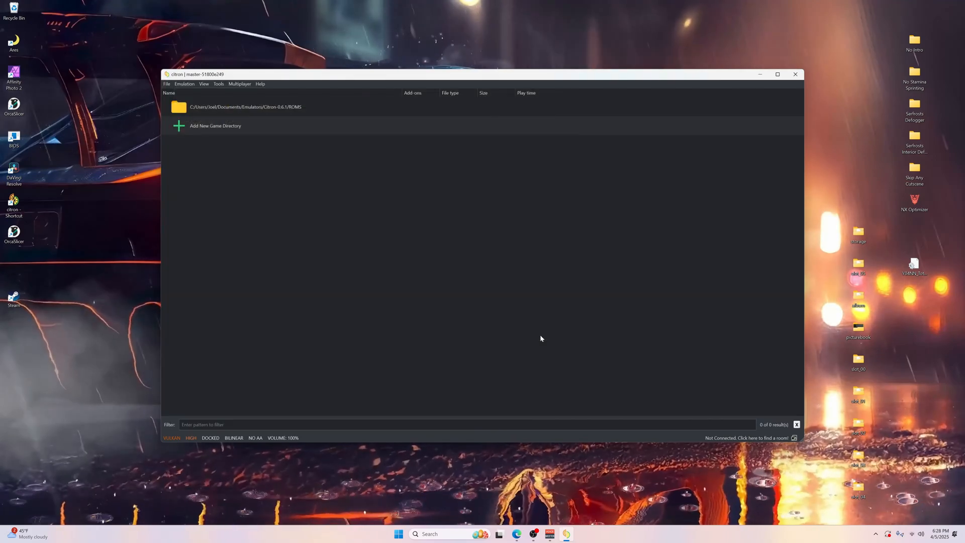
Close Citron and relaunch it from the desktop shortcut.
click(246, 107)
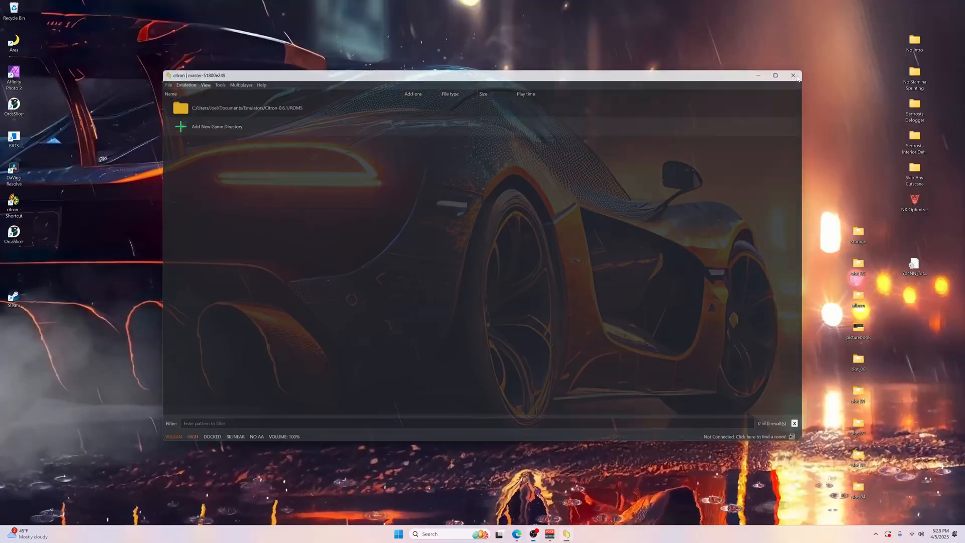
click(794, 76)
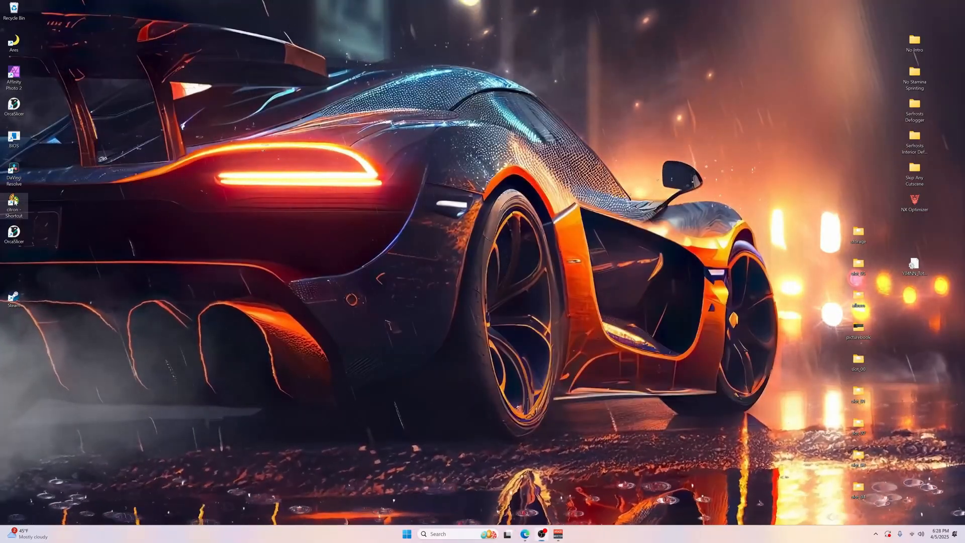
double_click(13, 205)
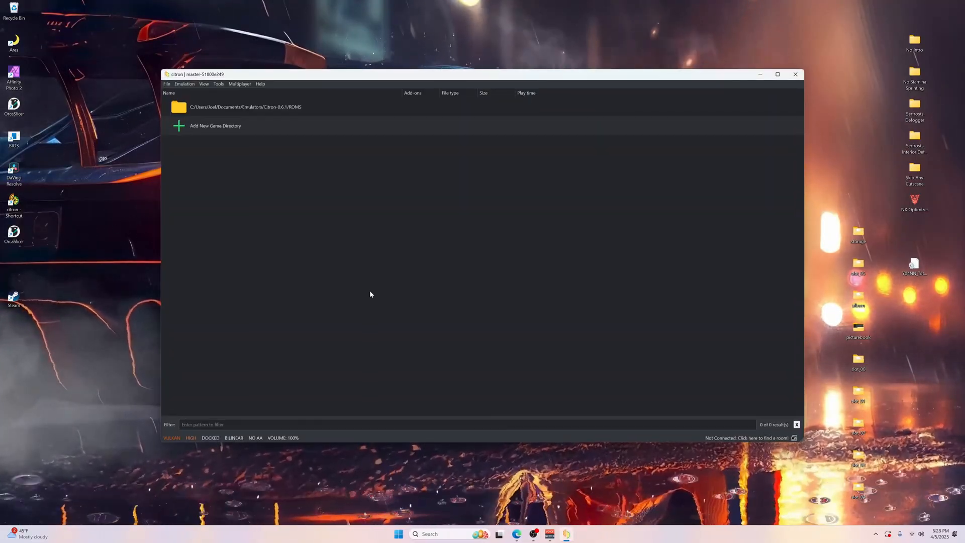
Install firmware 19.0.1 from the Firmware.19.0.1 folder in Downloads via Tools > Install Firmware.
click(219, 83)
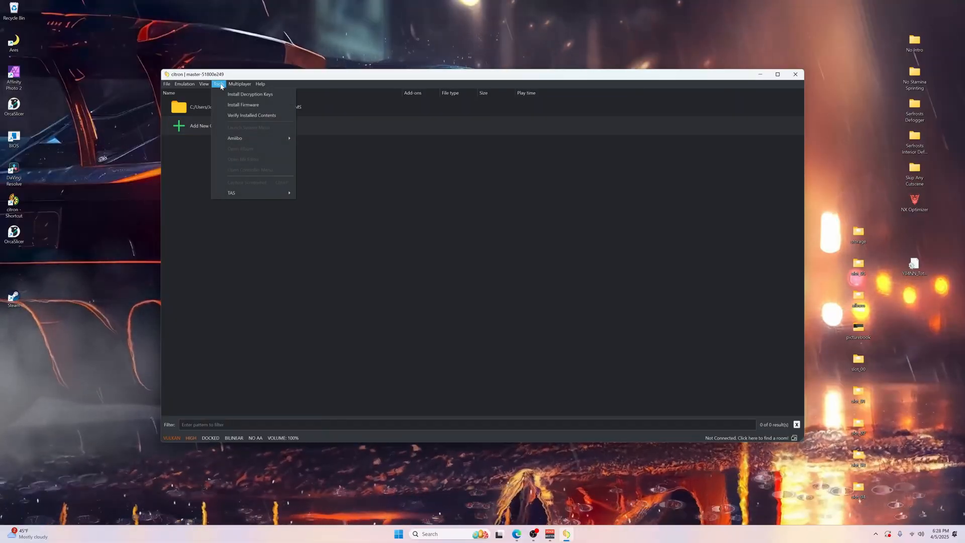
click(243, 105)
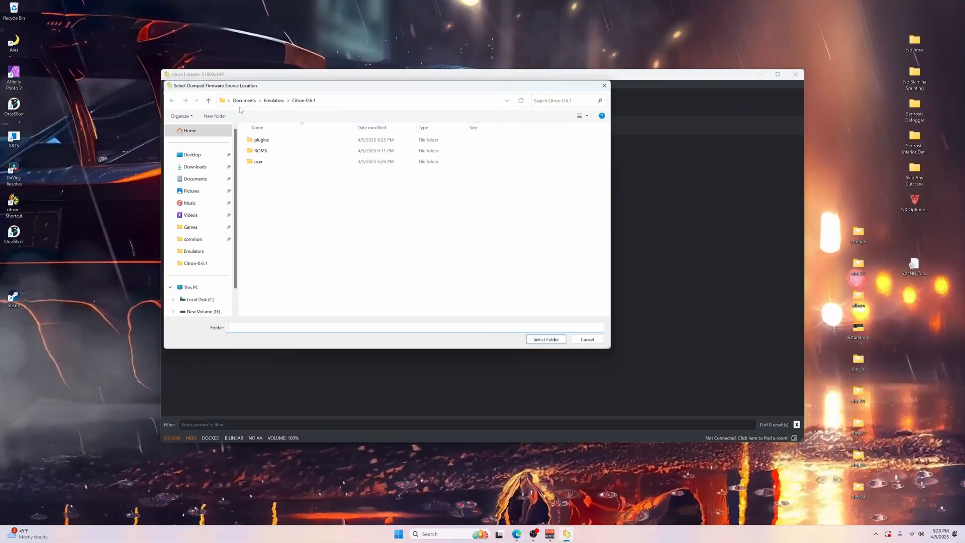
click(195, 167)
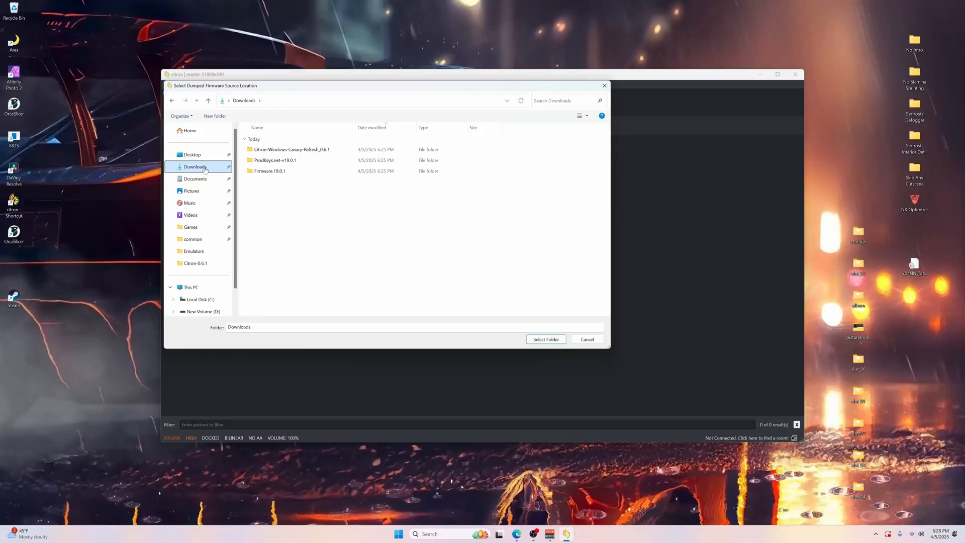
click(269, 171)
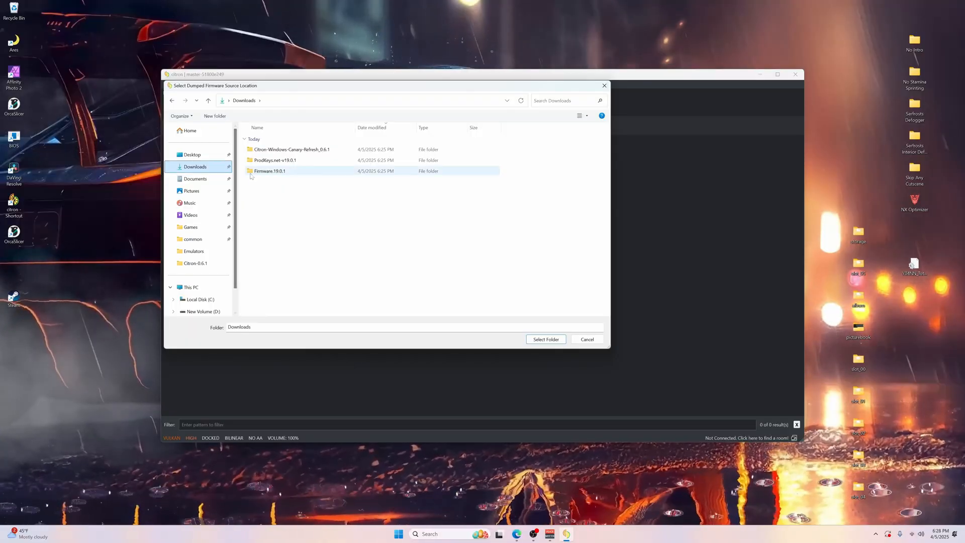
click(269, 171)
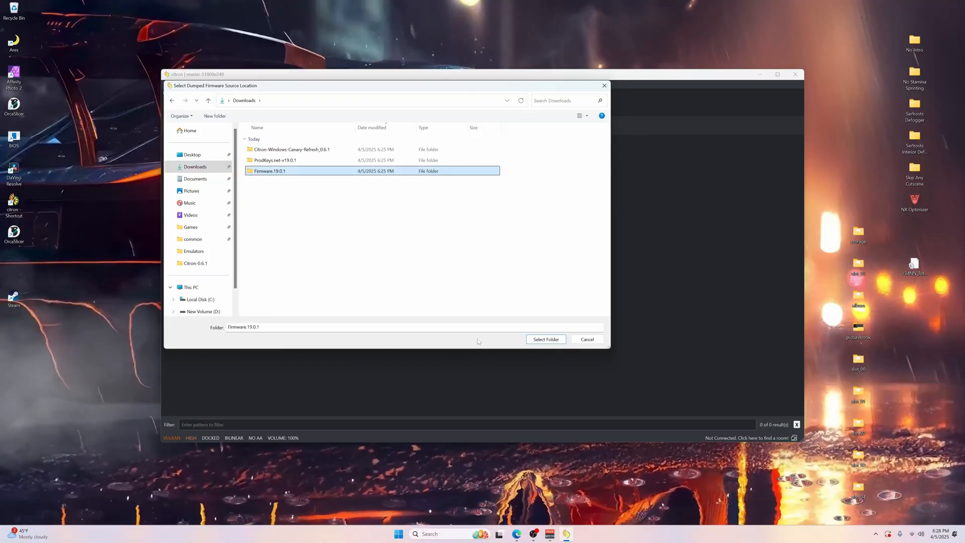
click(545, 339)
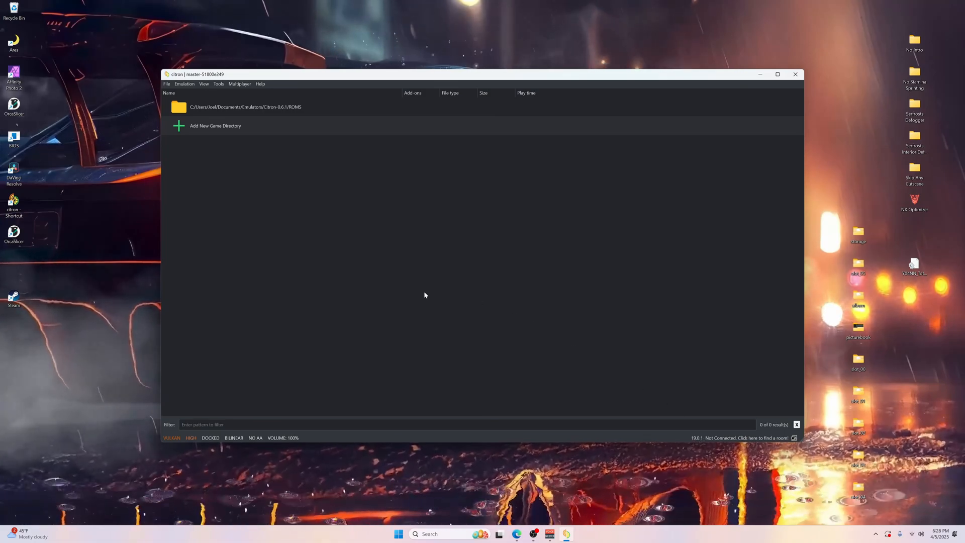
Refresh the game list to show Tears of the Kingdom and open Emulation > Configure.
click(794, 74)
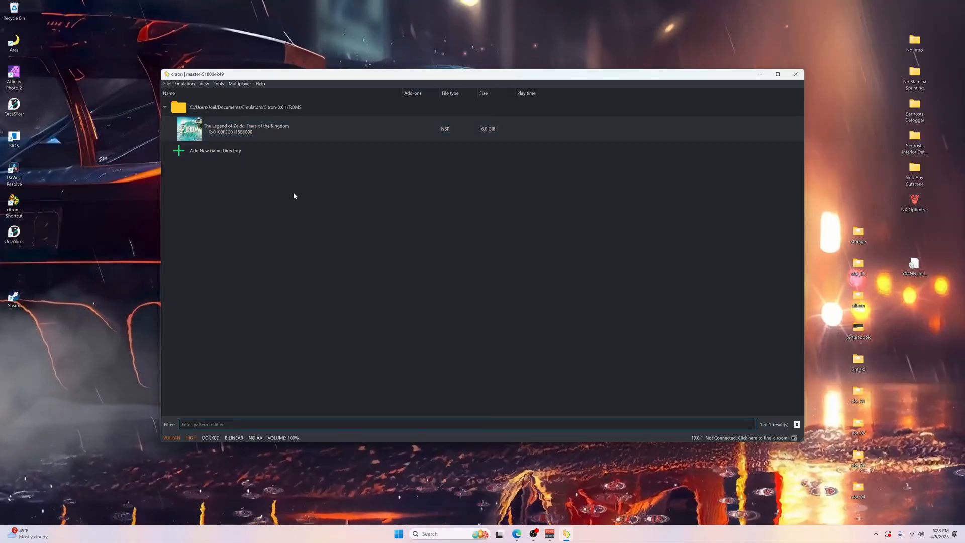
mouse_move(248, 183)
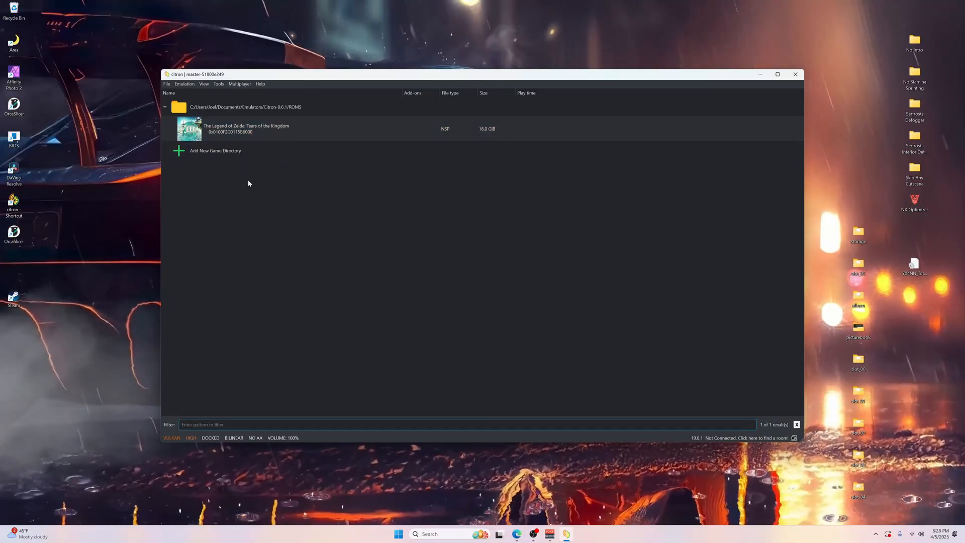
click(185, 84)
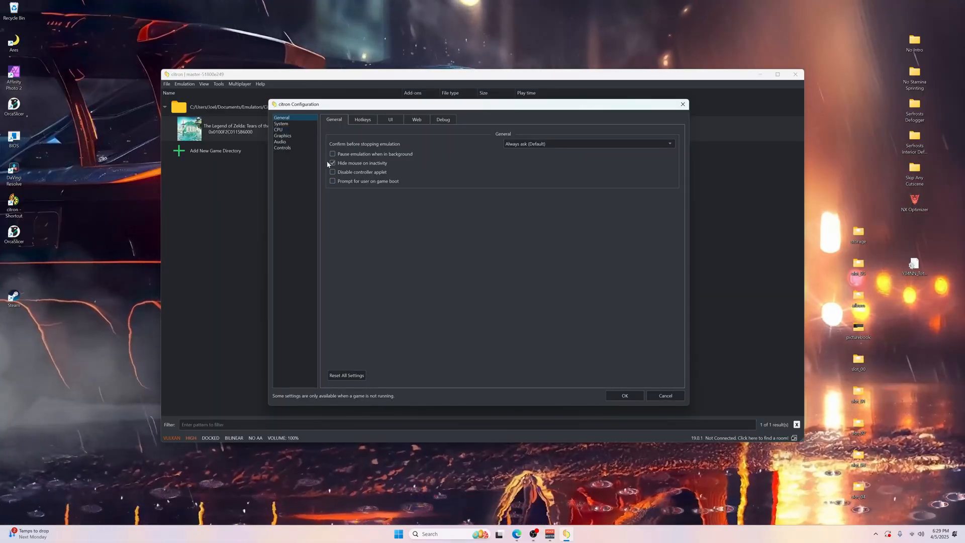
Set graphics resolution to 3X (2160p/3240p) and the window adapting filter to Nearest Neighbor.
click(363, 119)
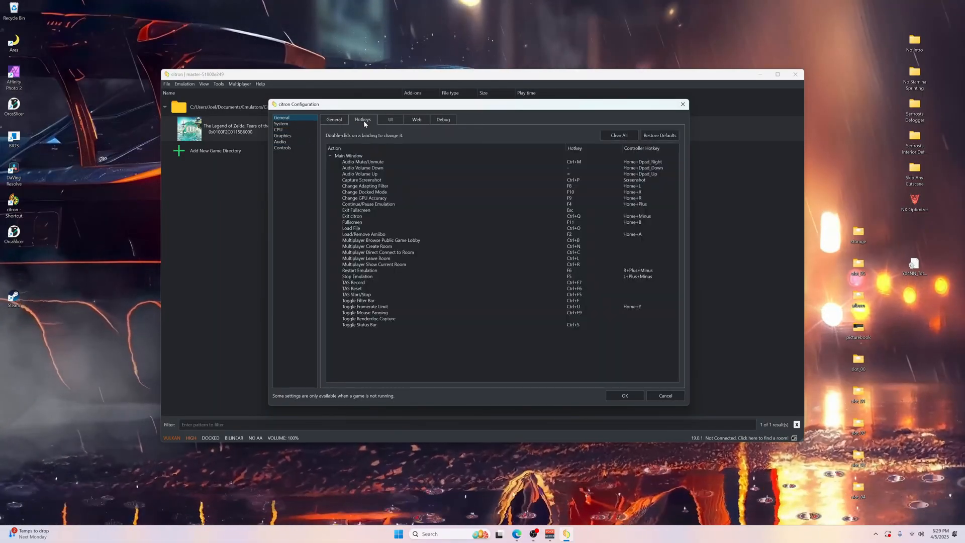
click(363, 234)
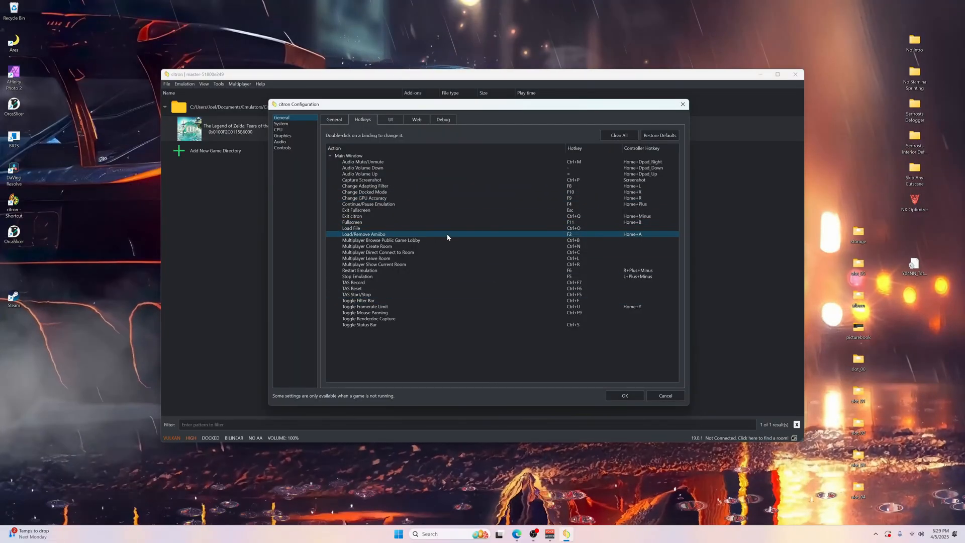
click(282, 135)
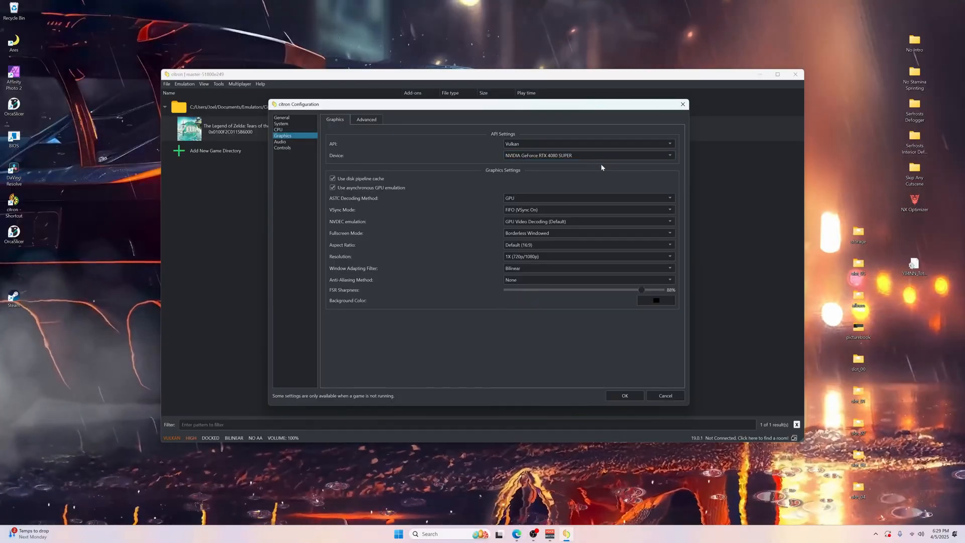
mouse_move(463, 206)
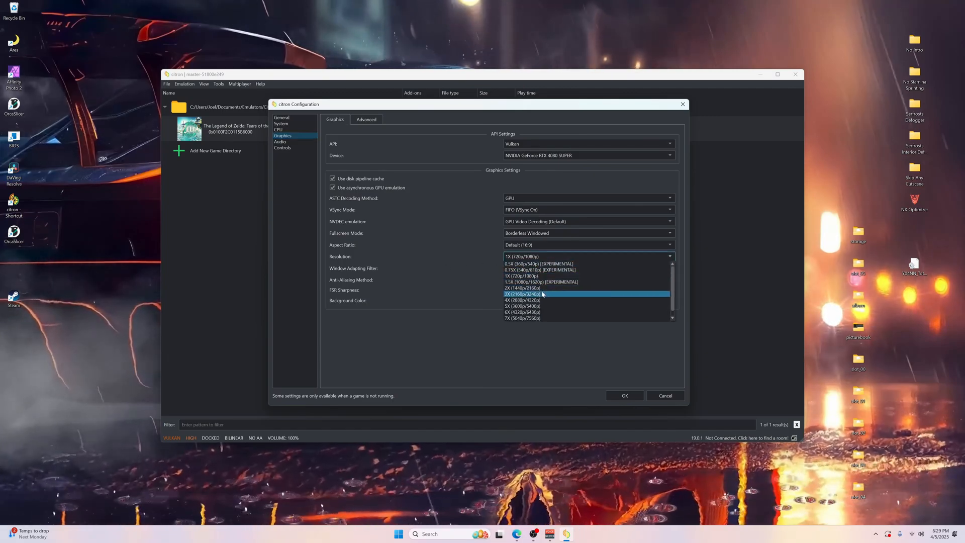
click(522, 294)
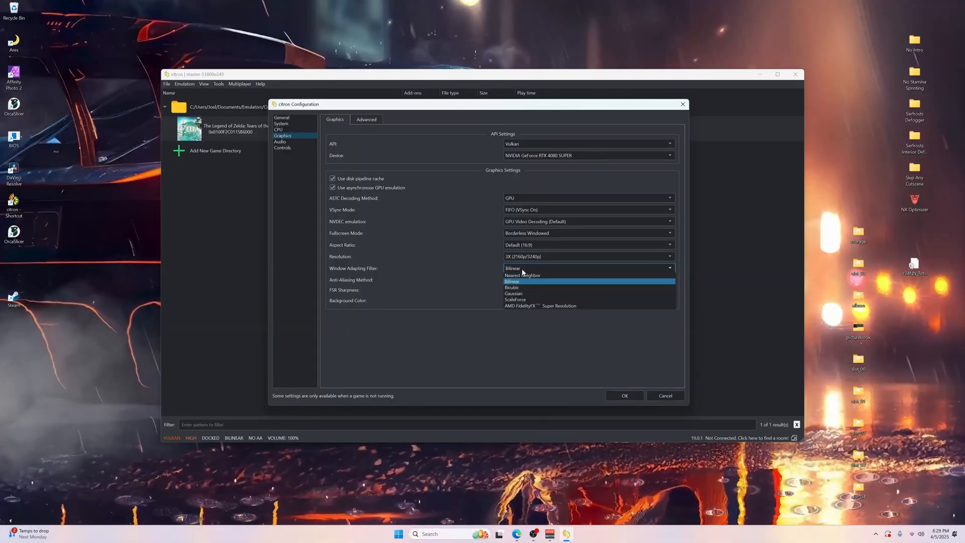
click(282, 147)
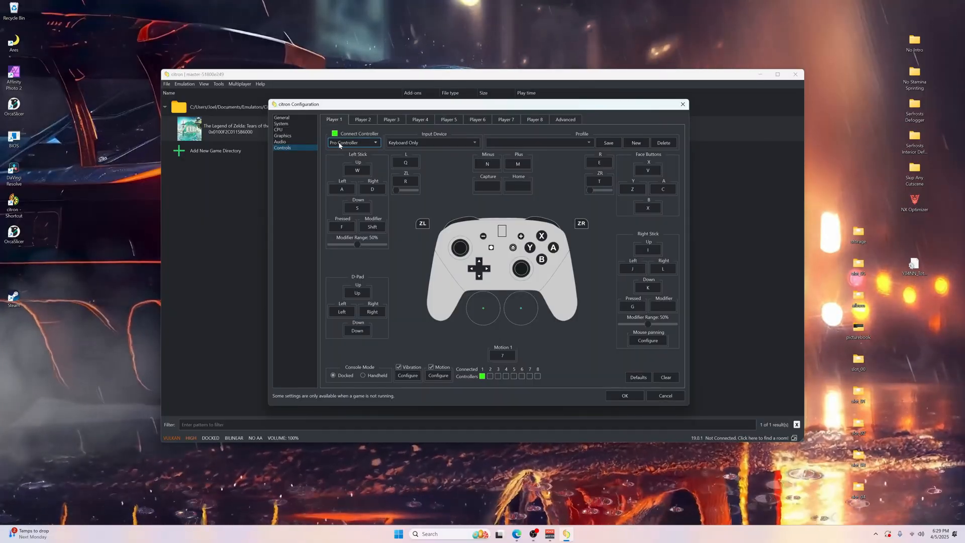
Select Nintendo Switch Pro Controller 0 as Player 1's input device and confirm the configuration.
click(432, 142)
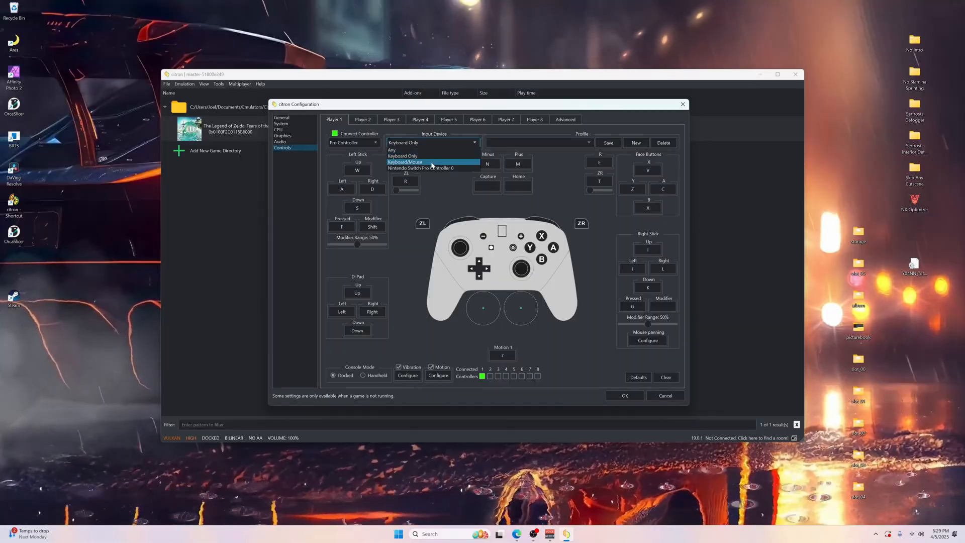
click(421, 167)
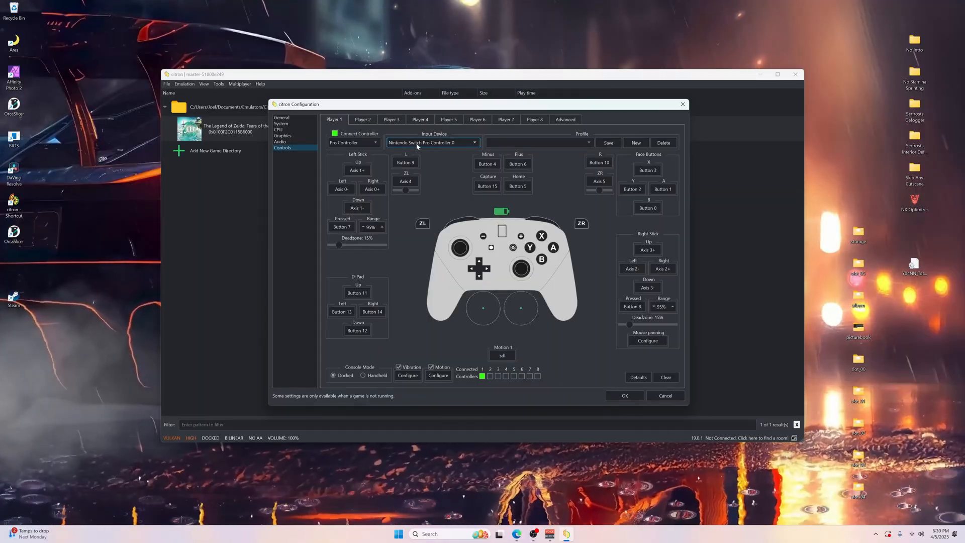
click(433, 142)
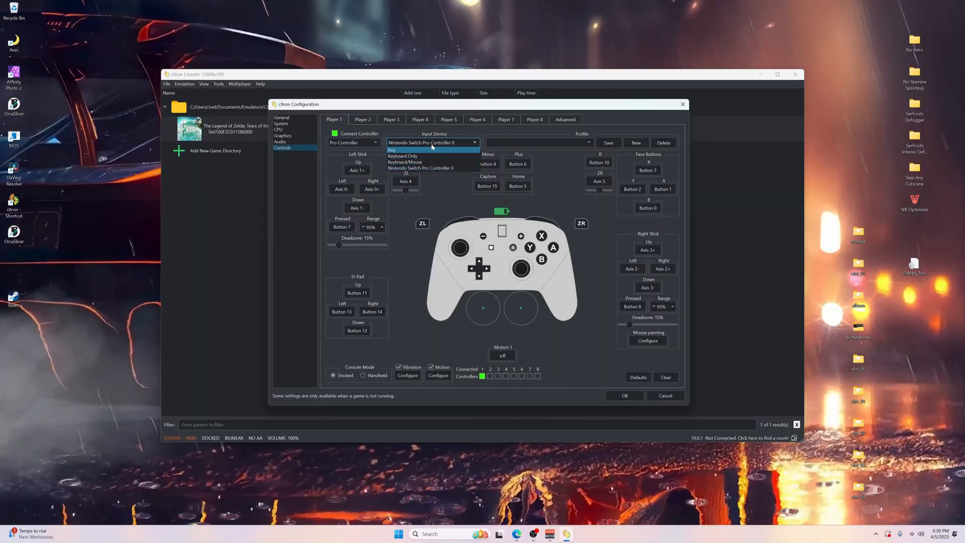
click(422, 168)
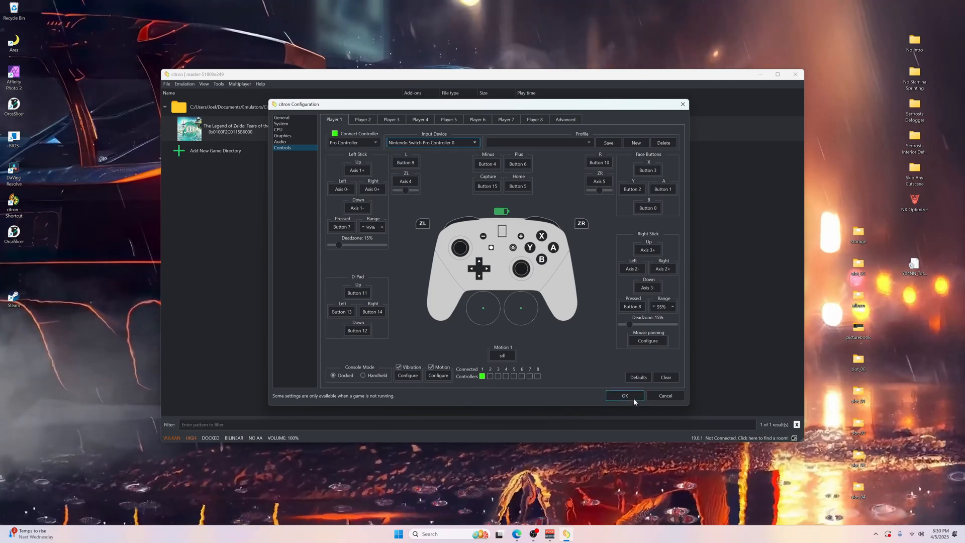
click(624, 395)
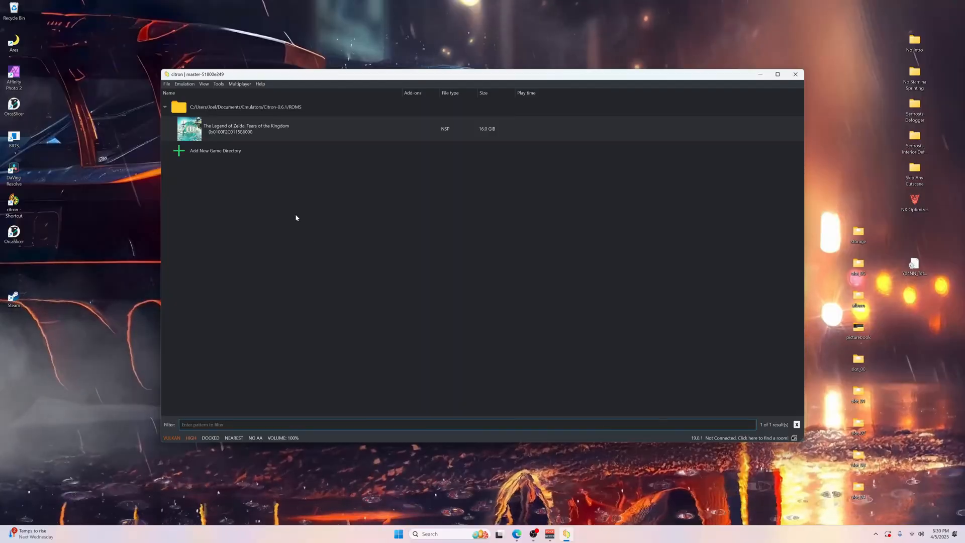
Launch Tears of the Kingdom to its intro, then stop emulation via Emulation > Stop and confirm.
click(246, 129)
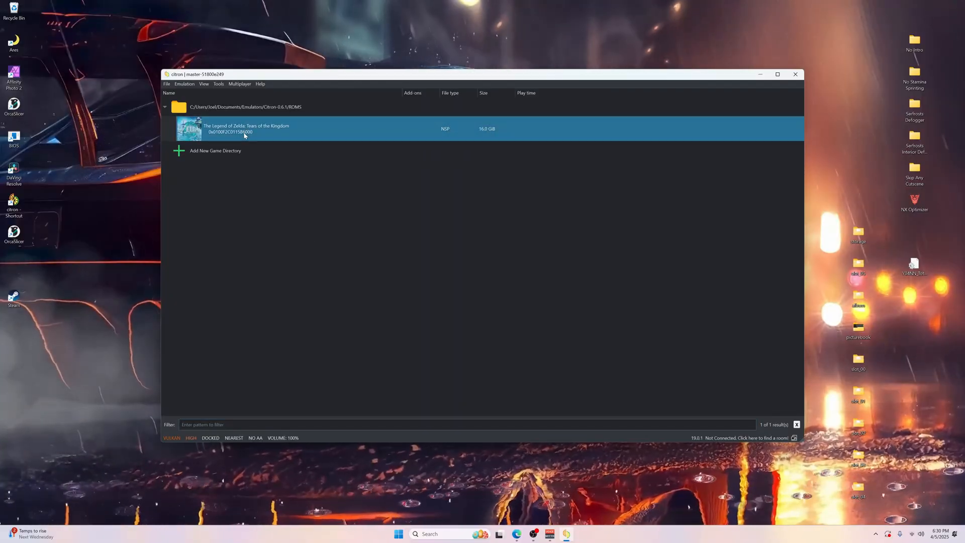
double_click(247, 129)
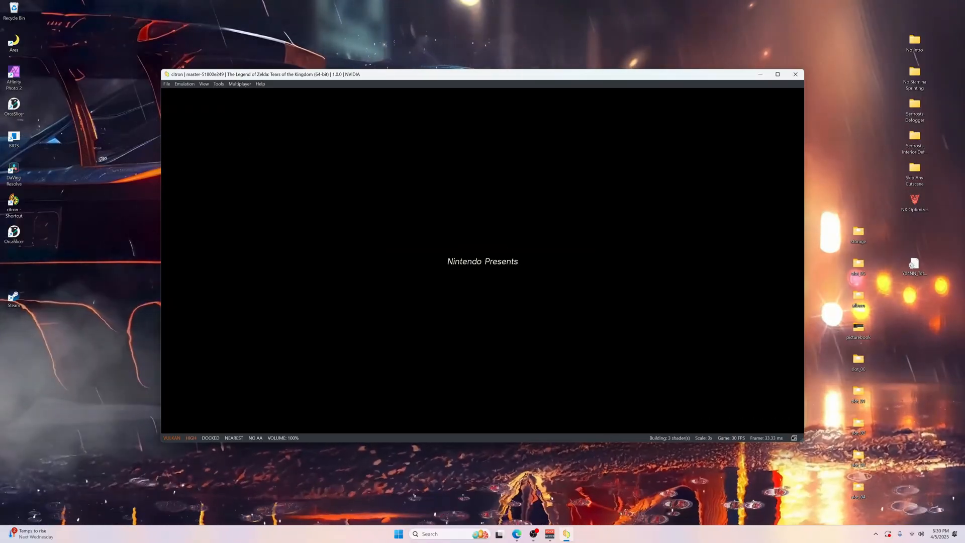
click(184, 84)
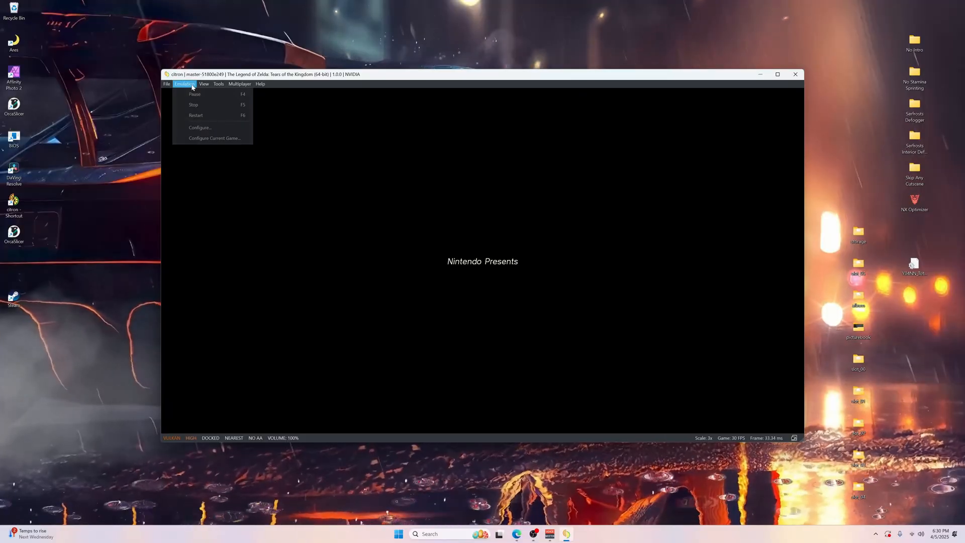
click(194, 105)
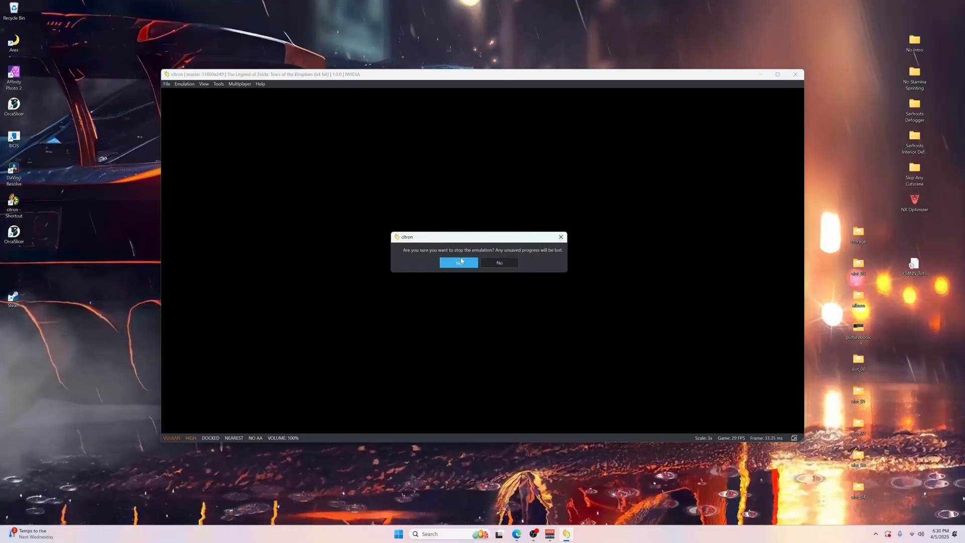
click(458, 263)
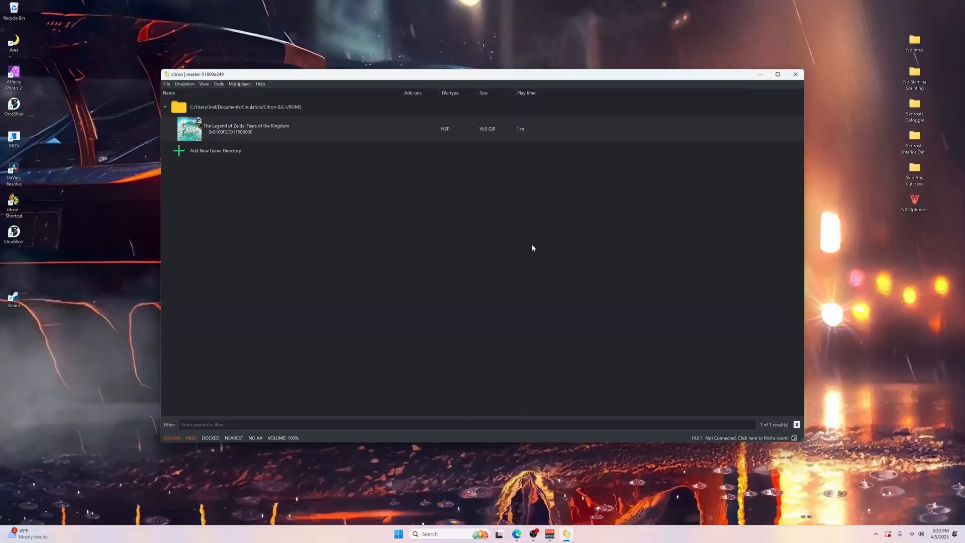
mouse_move(466, 335)
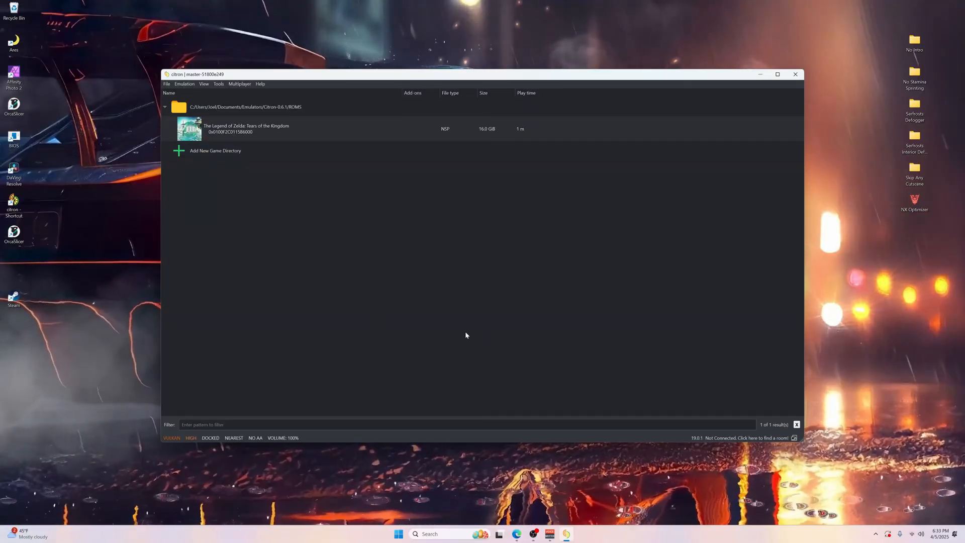
mouse_move(422, 298)
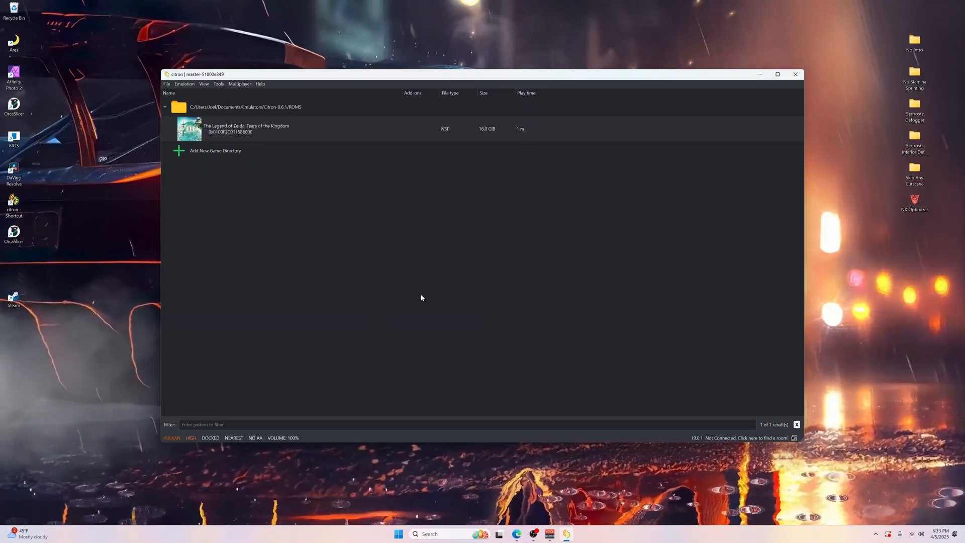
mouse_move(451, 227)
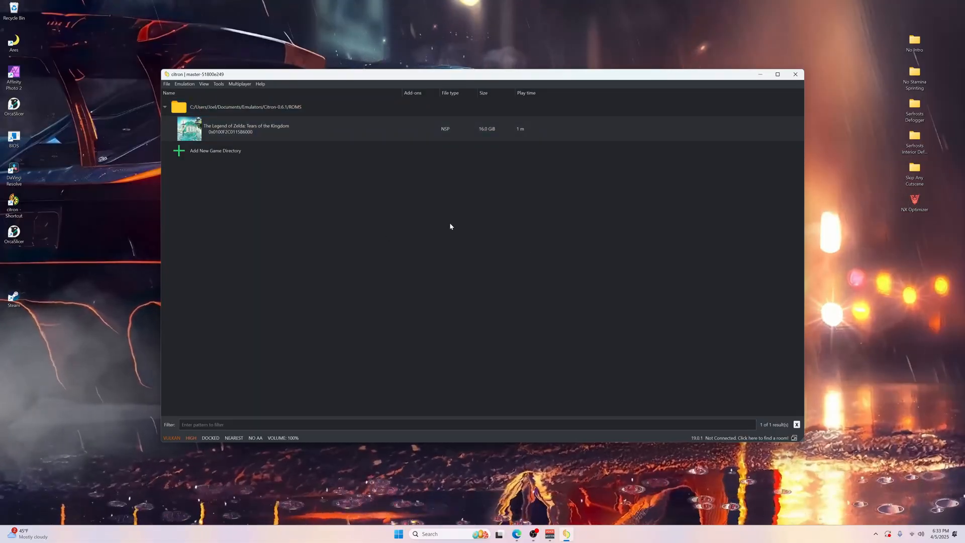
Choose Install Files to NAND and pick the Tears of the Kingdom update NSP from ROMS > Updates.
click(166, 84)
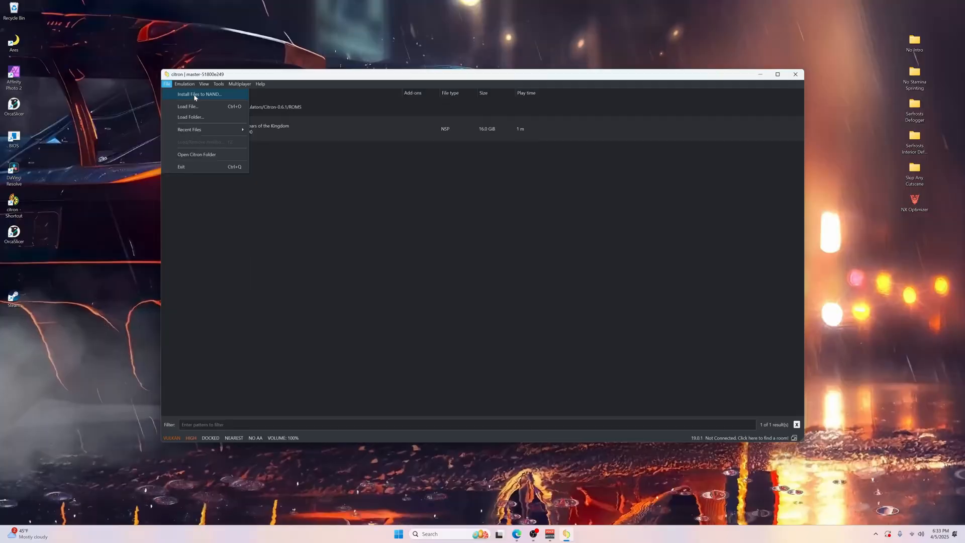
click(198, 95)
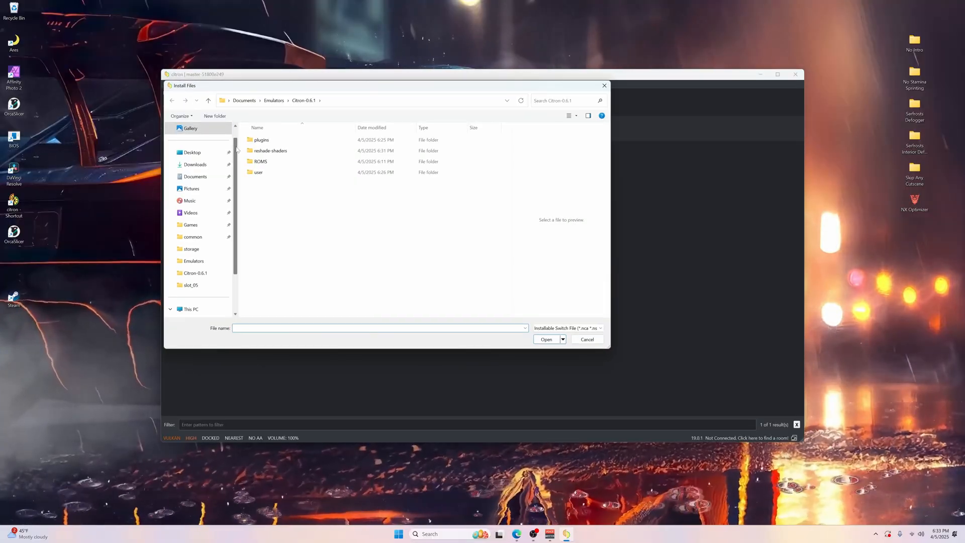
double_click(261, 161)
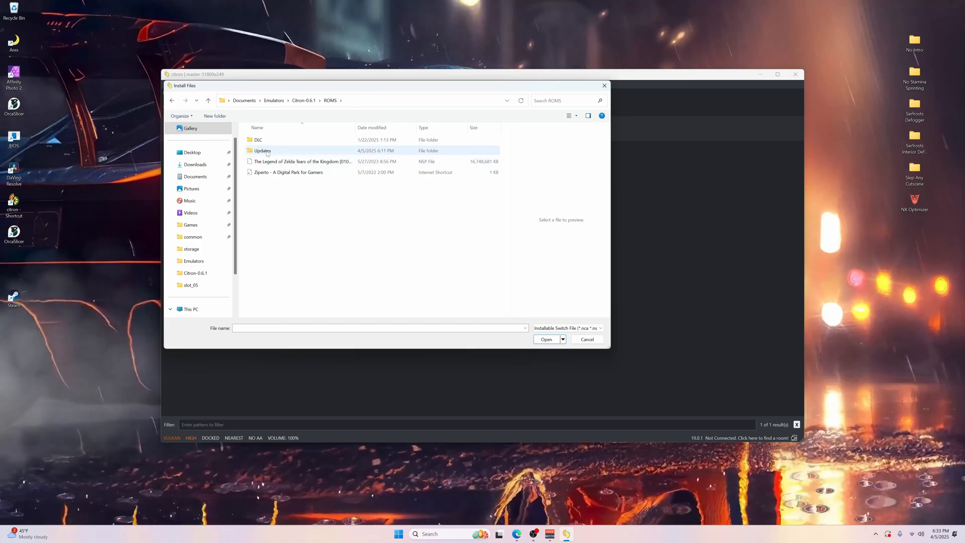
double_click(263, 149)
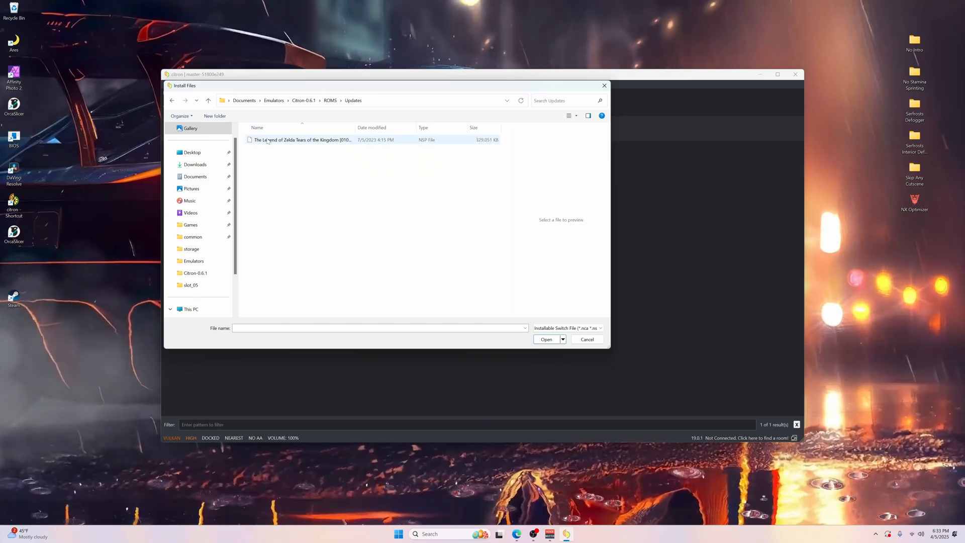
click(301, 140)
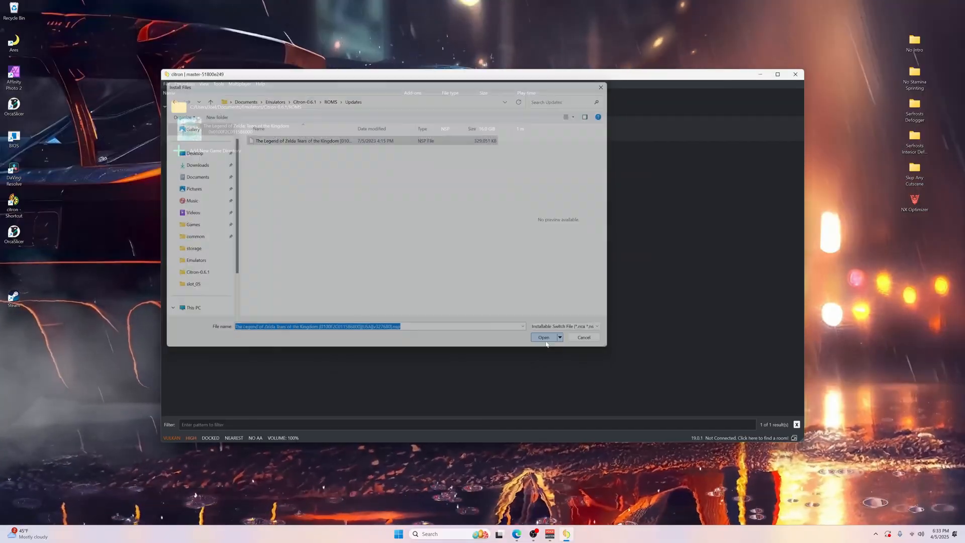
click(543, 337)
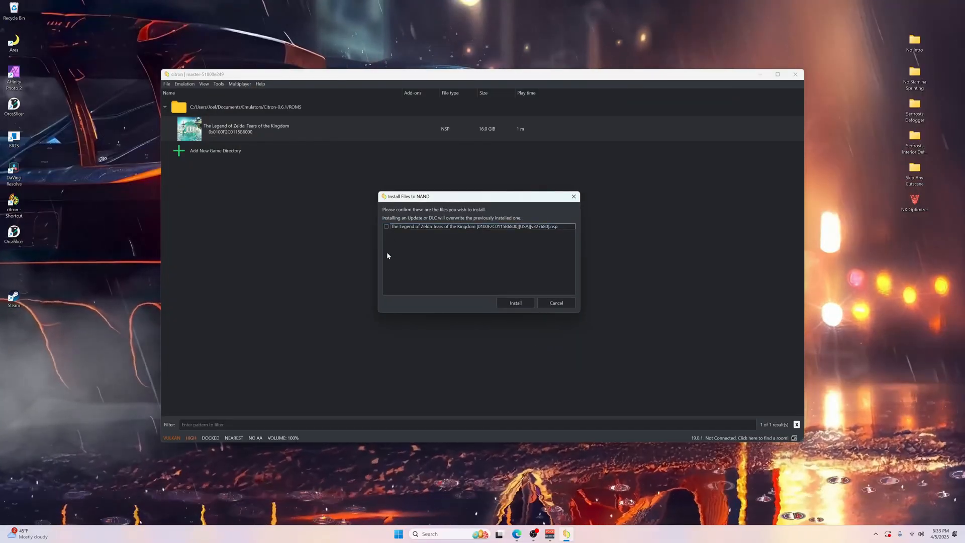
Tick the update file and install it so Update (1.2.0) appears as an add-on.
click(386, 226)
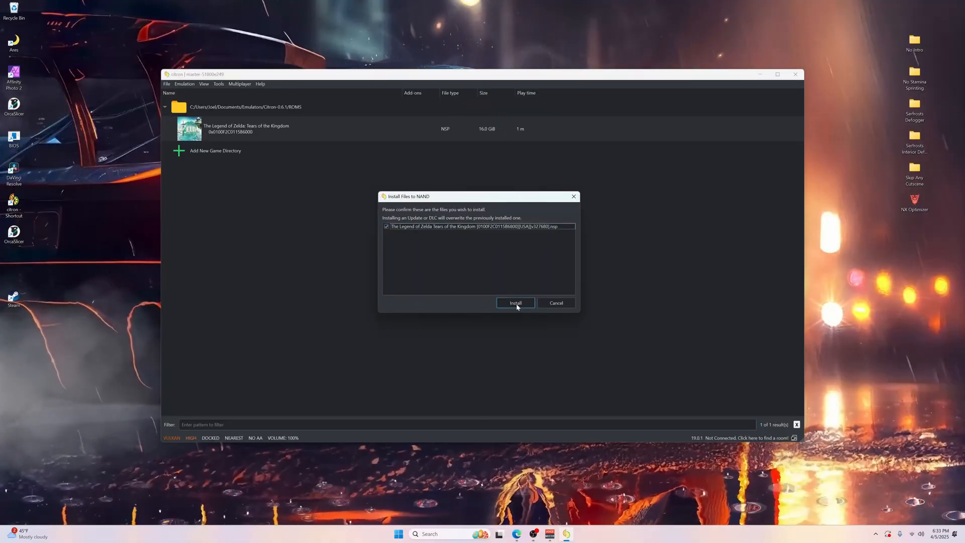
click(515, 303)
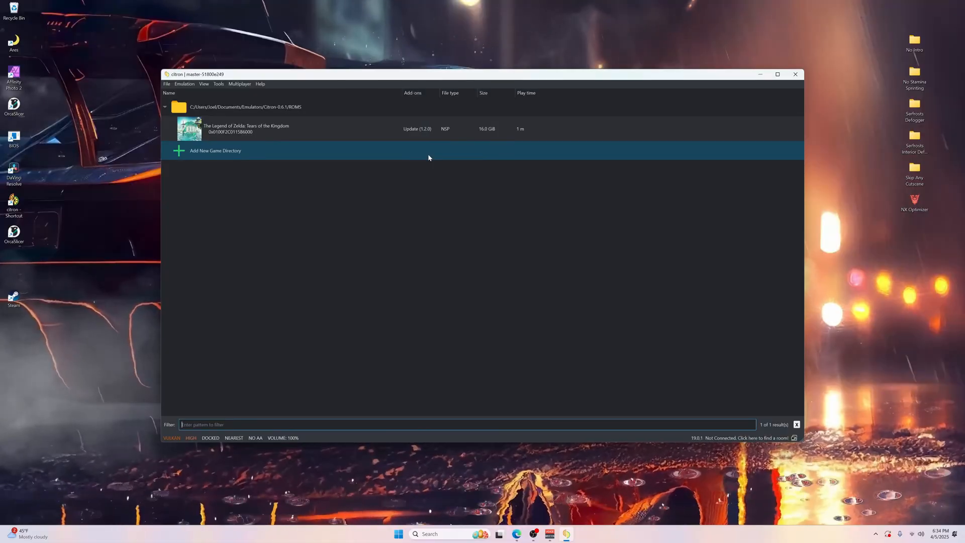
Open Tears of the Kingdom's Mod Data Location, place the six mod folders there, and close Explorer.
right_click(247, 129)
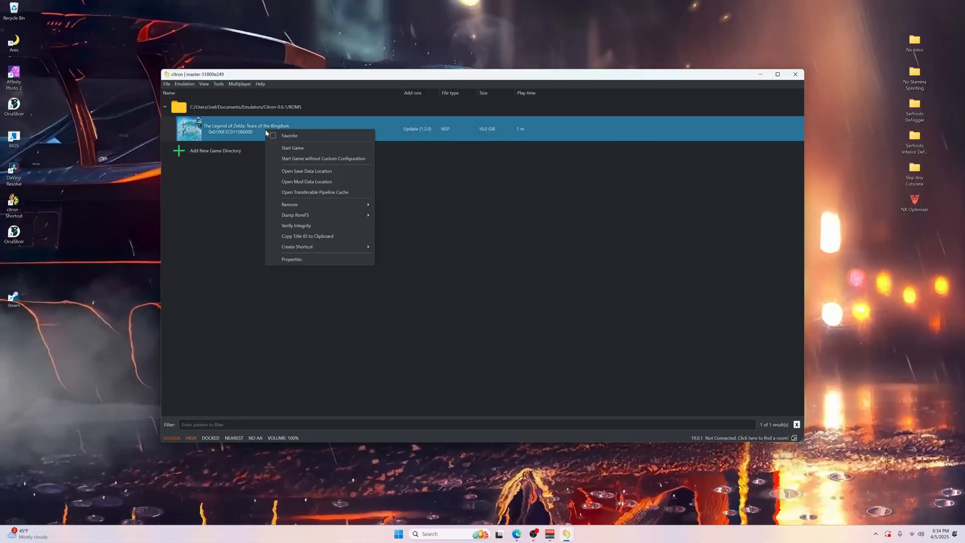
click(307, 171)
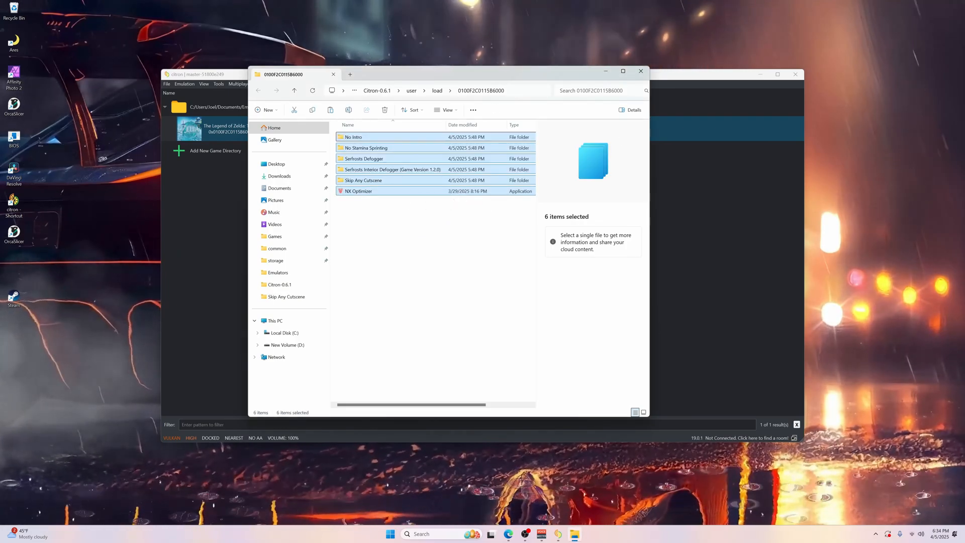
click(641, 71)
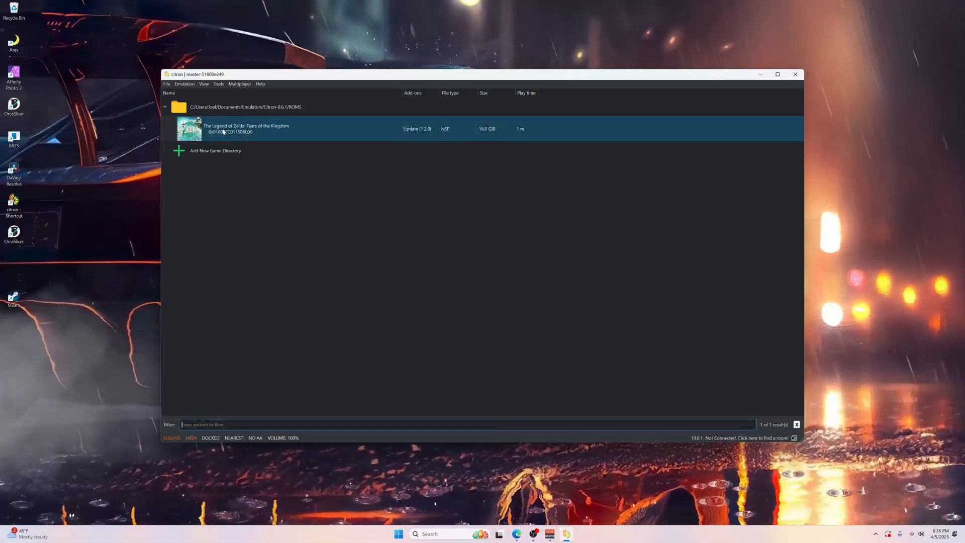
right_click(247, 129)
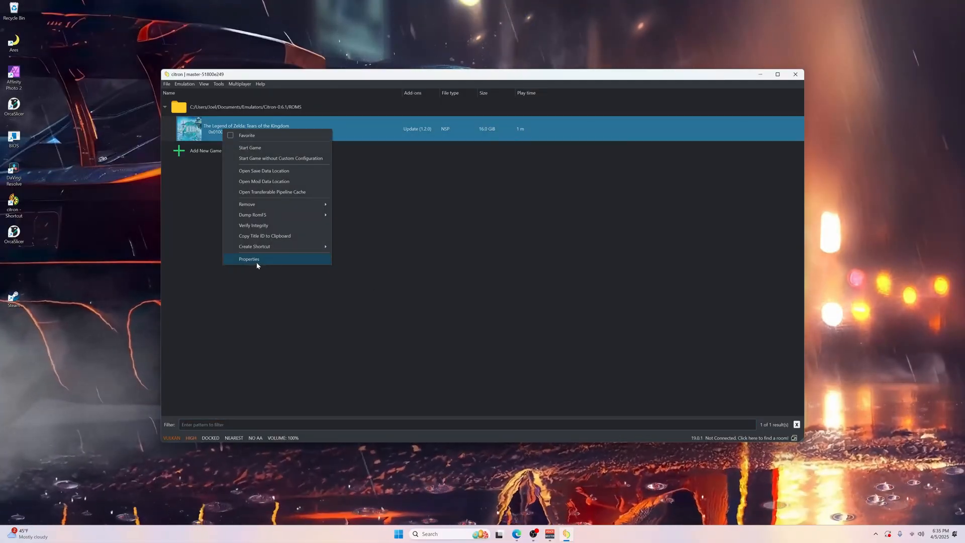
click(248, 259)
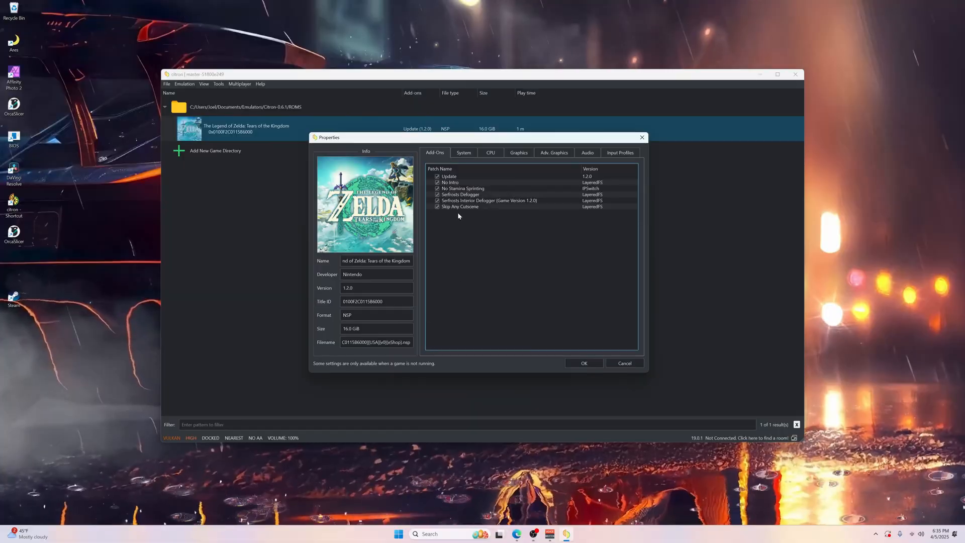
click(583, 363)
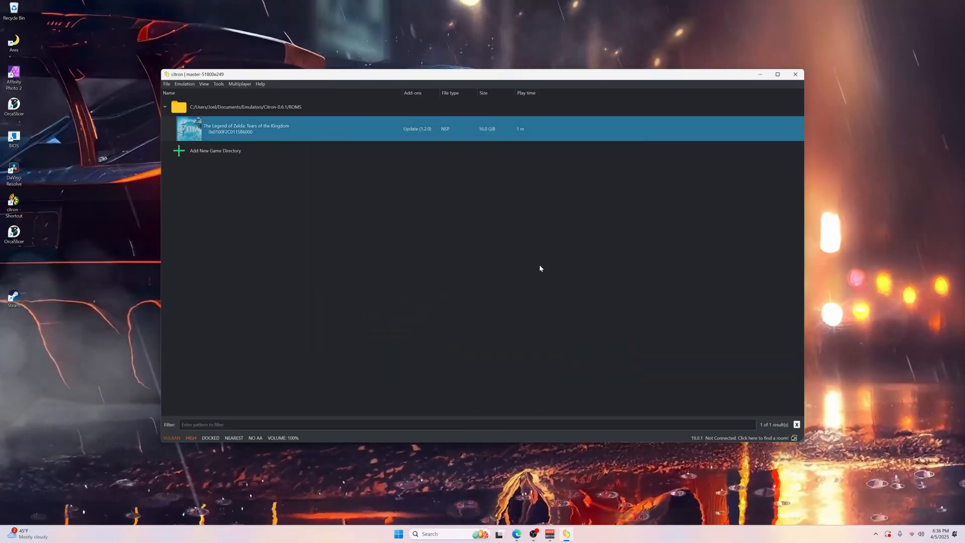